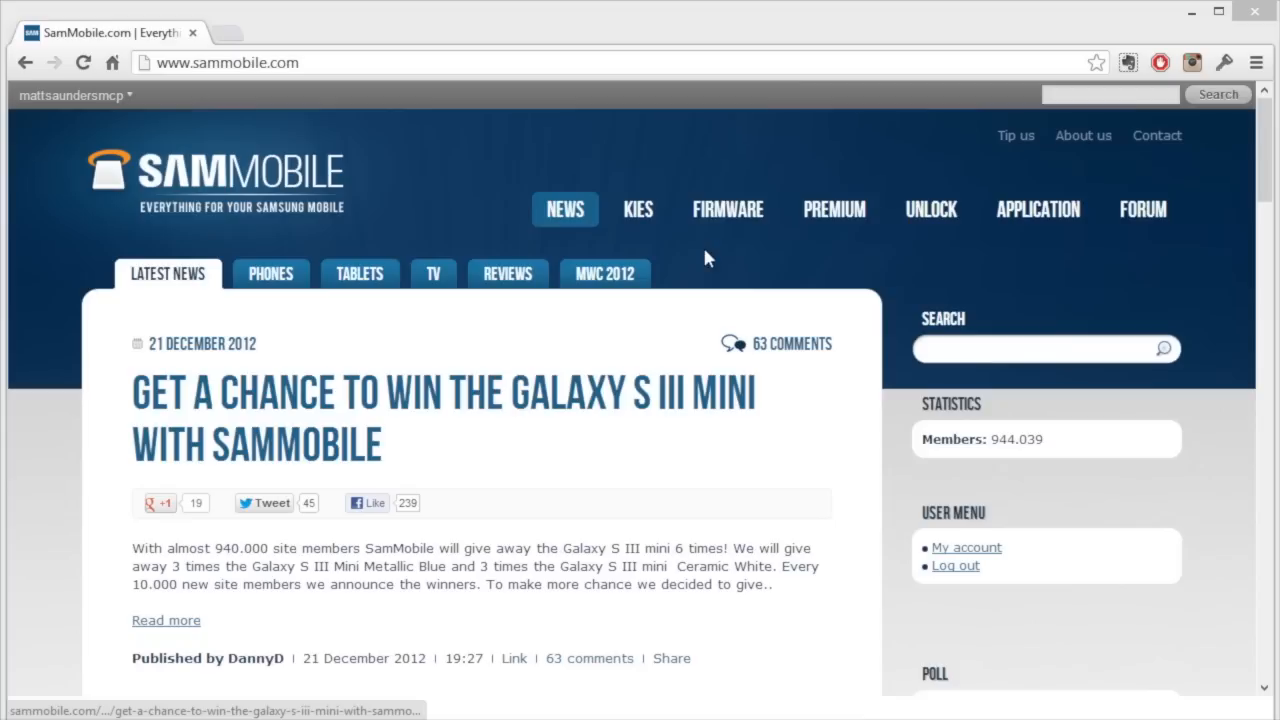
# Go to SamMobile's FIRMWARE section and its Firmwares and Files page
pyautogui.click(727, 209)
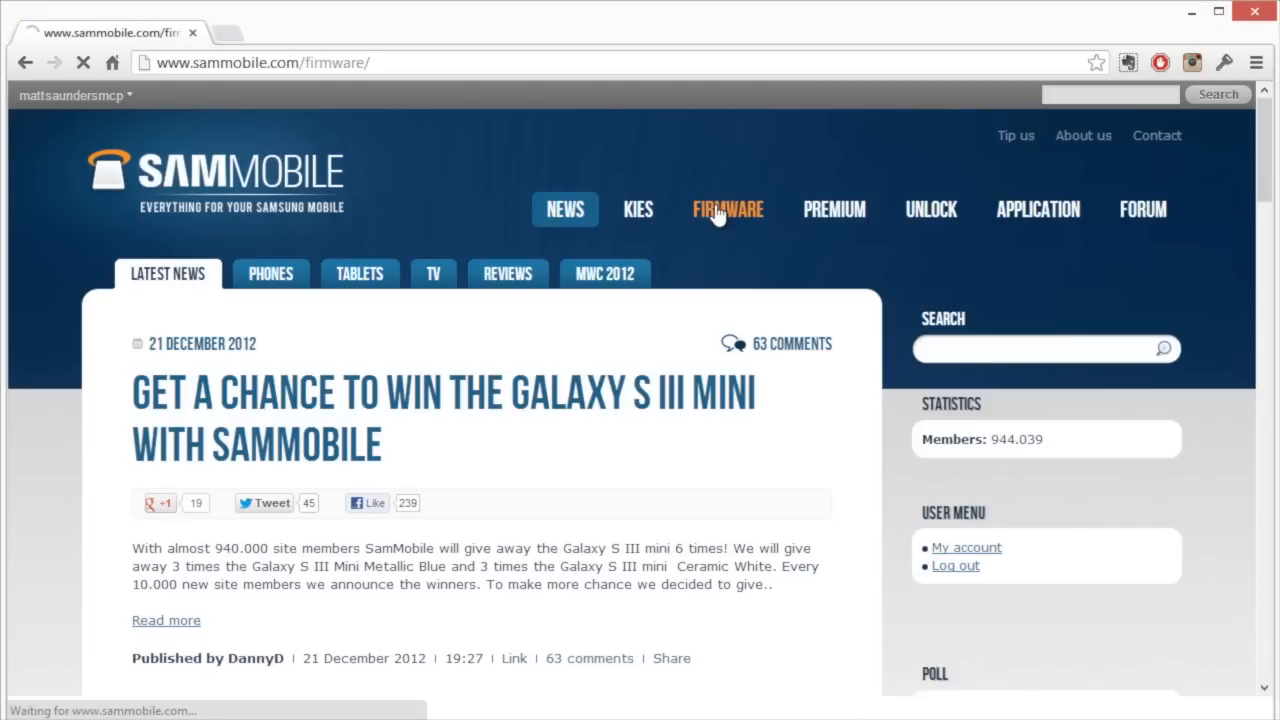
pyautogui.click(728, 209)
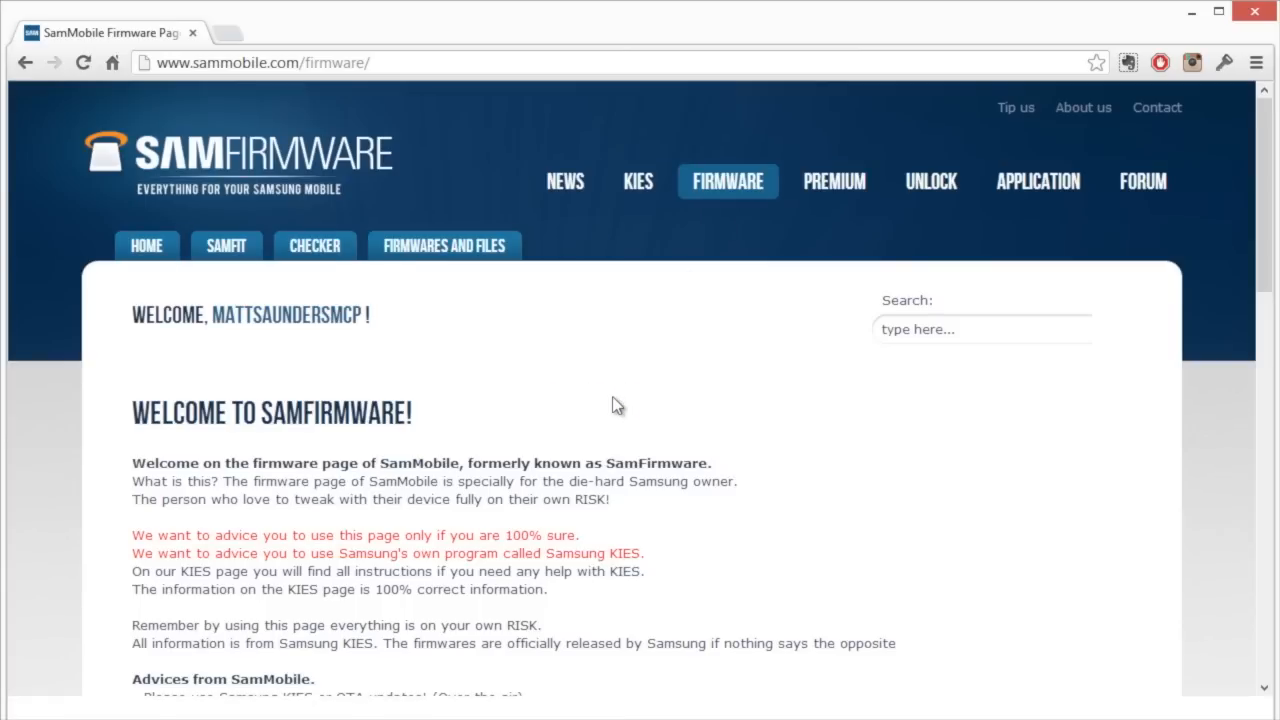
pyautogui.moveTo(444, 245)
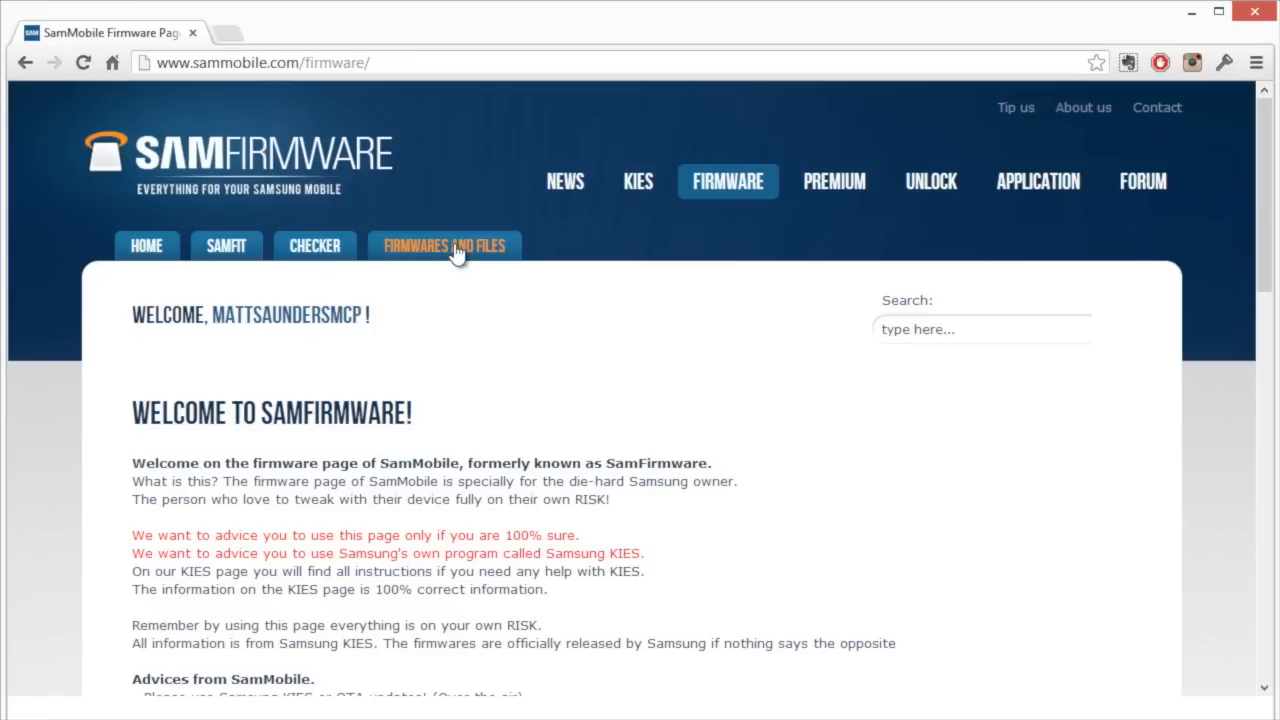
pyautogui.click(444, 246)
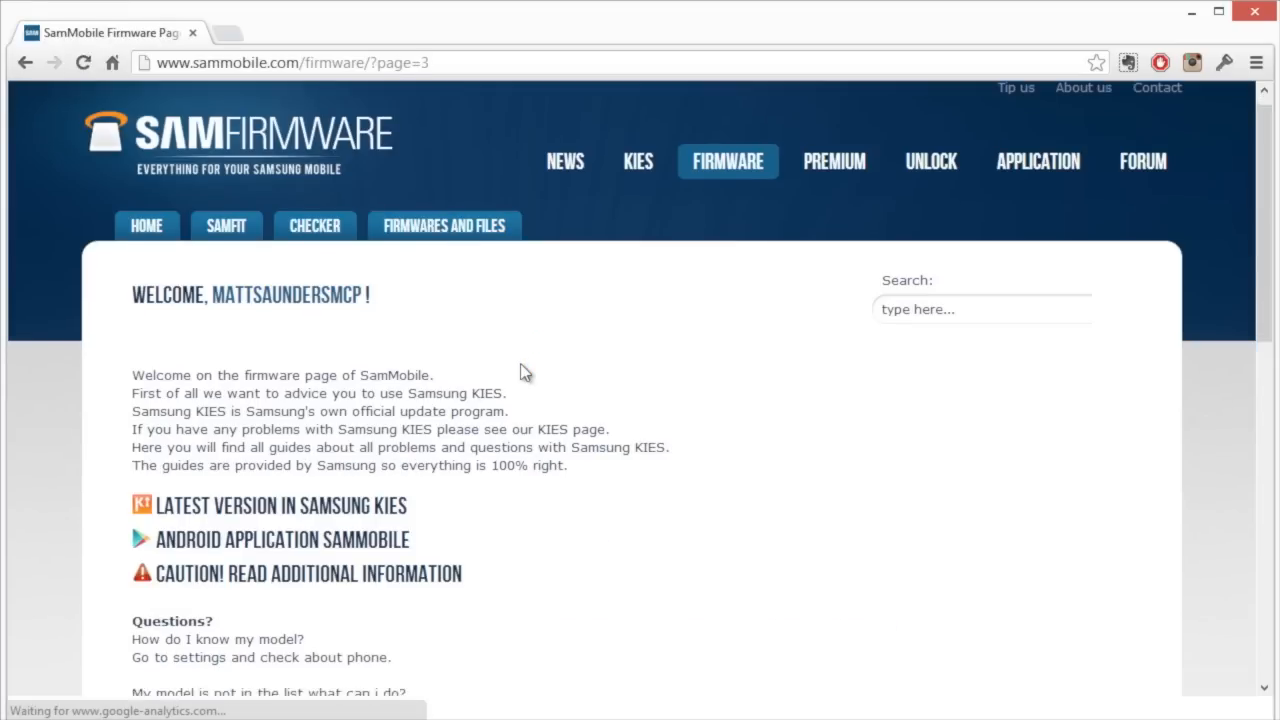
# Search firmwares for model GT-I9300 Galaxy S III with country United Kingdom - BTU
pyautogui.scroll(-3)
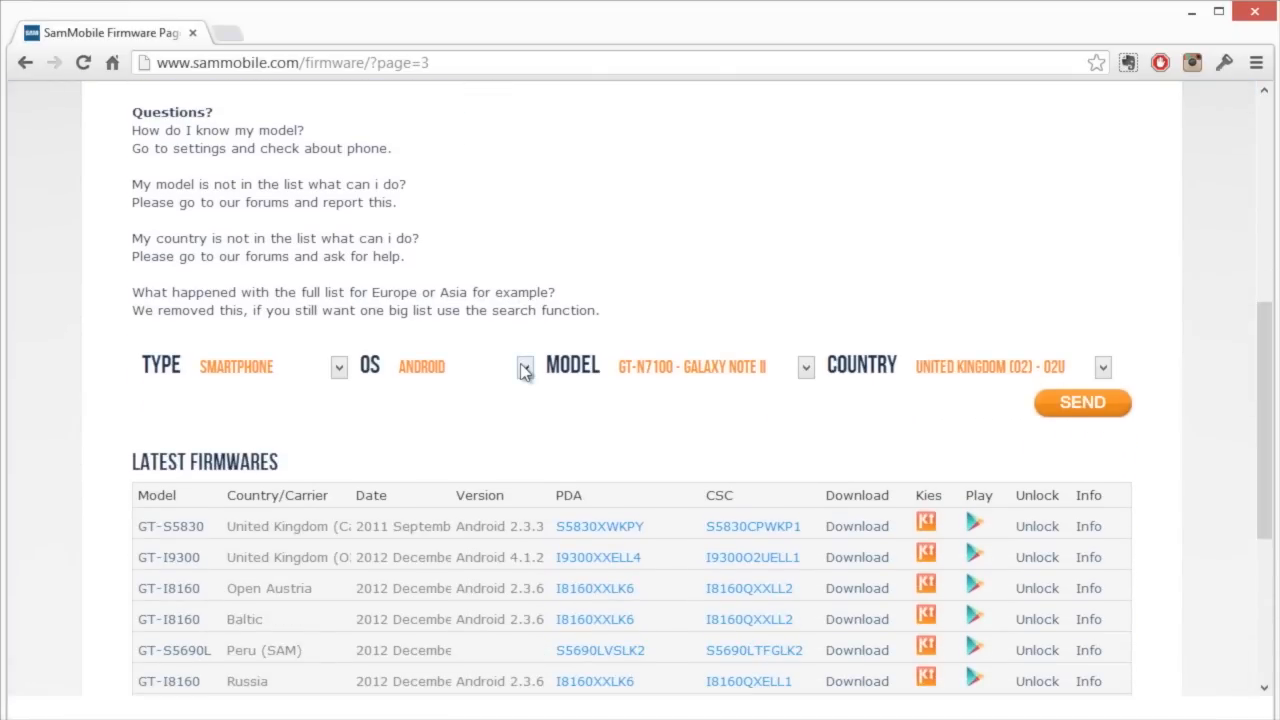
pyautogui.scroll(-3)
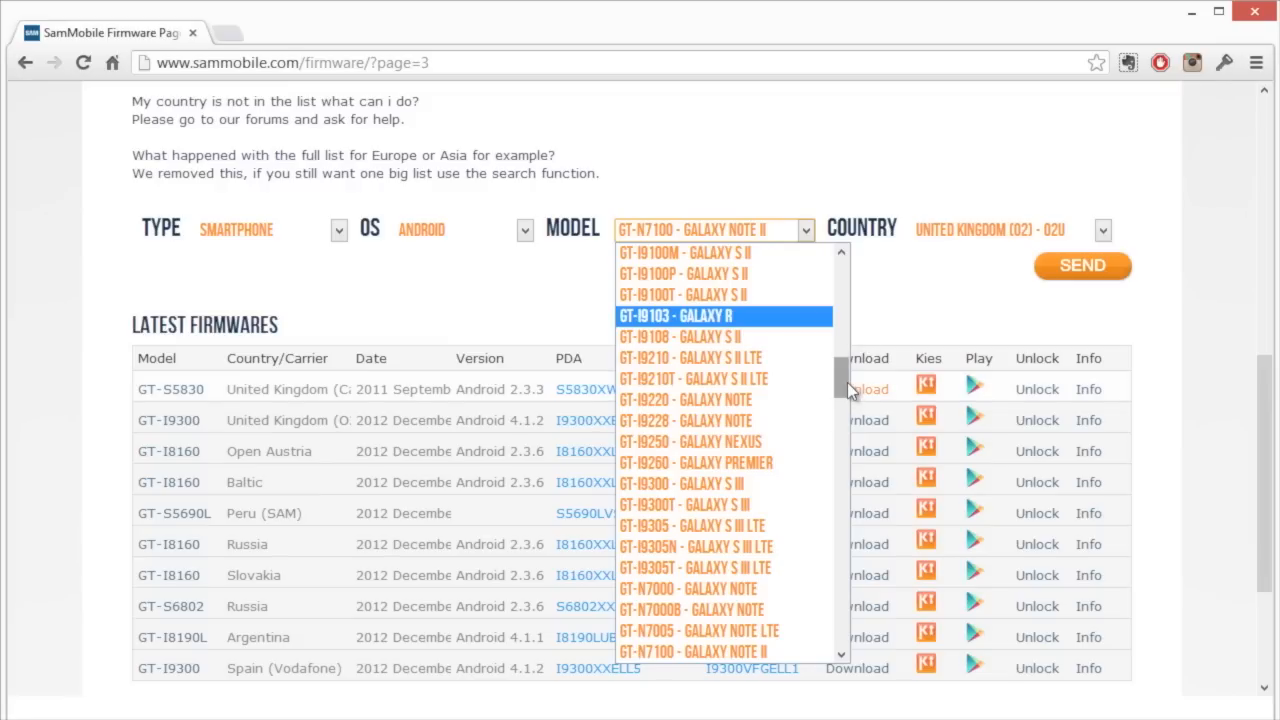
pyautogui.scroll(-3)
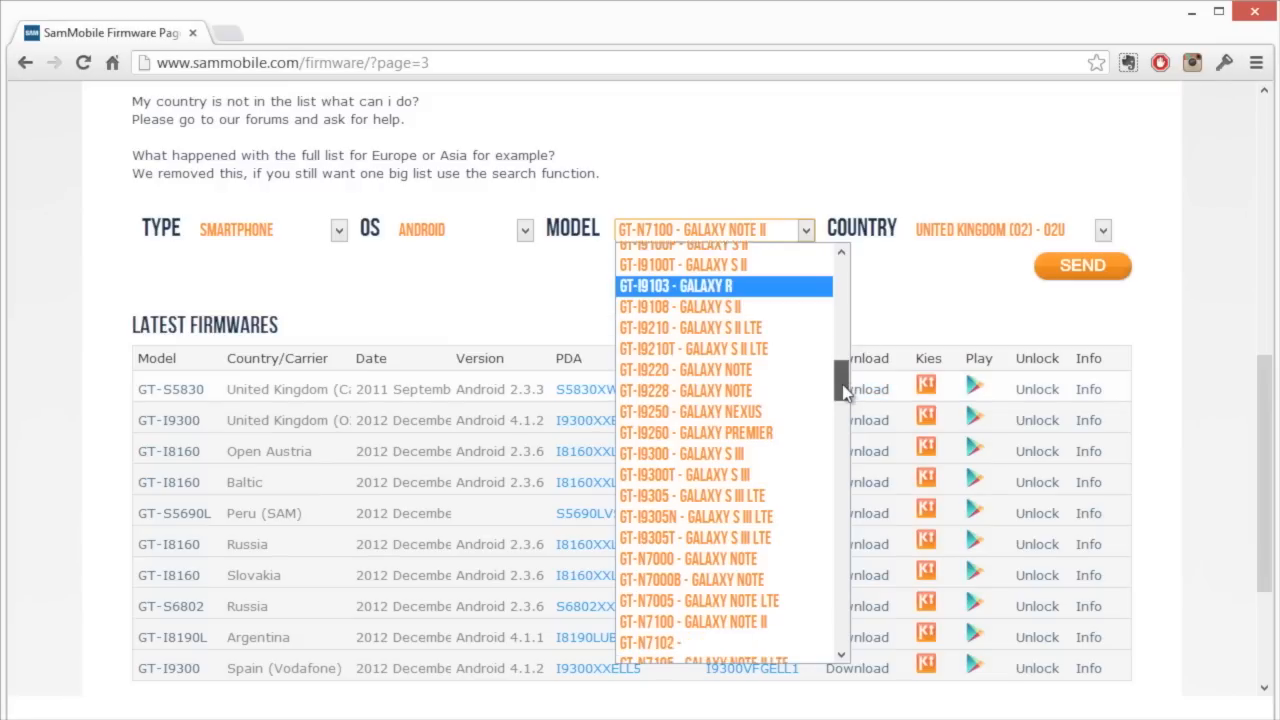
pyautogui.scroll(-3)
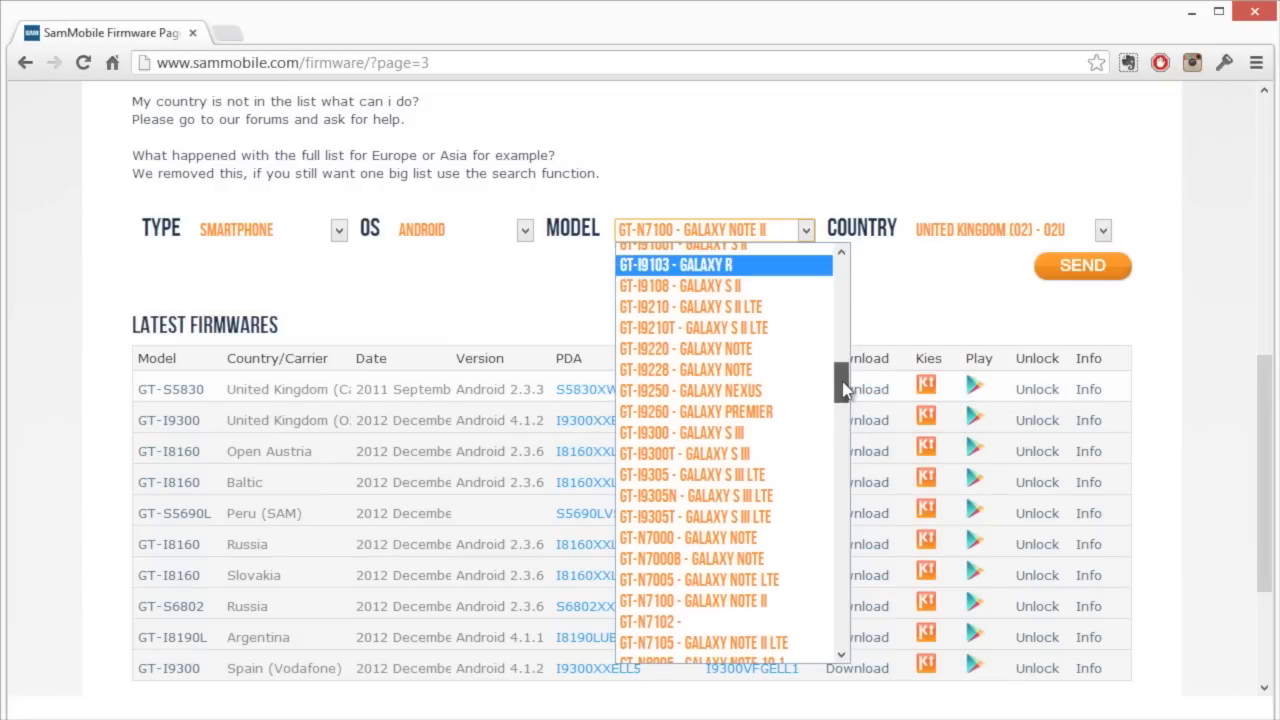
pyautogui.scroll(-3)
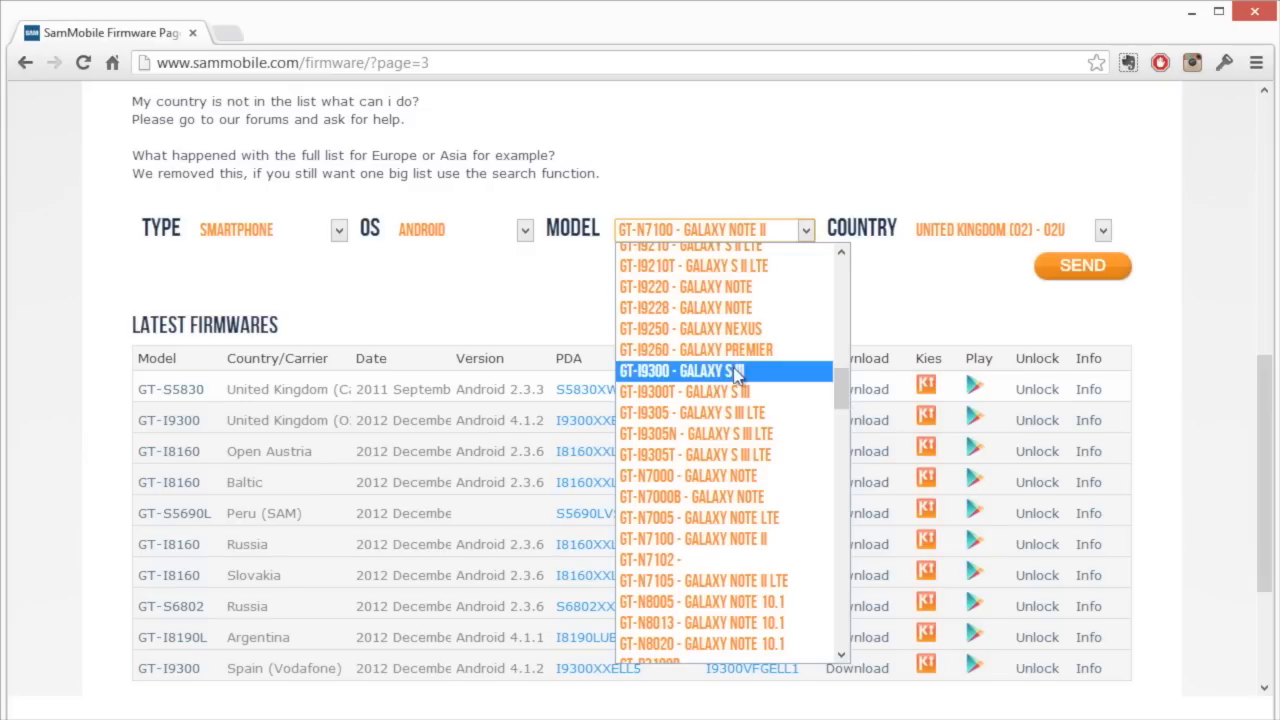
pyautogui.click(683, 370)
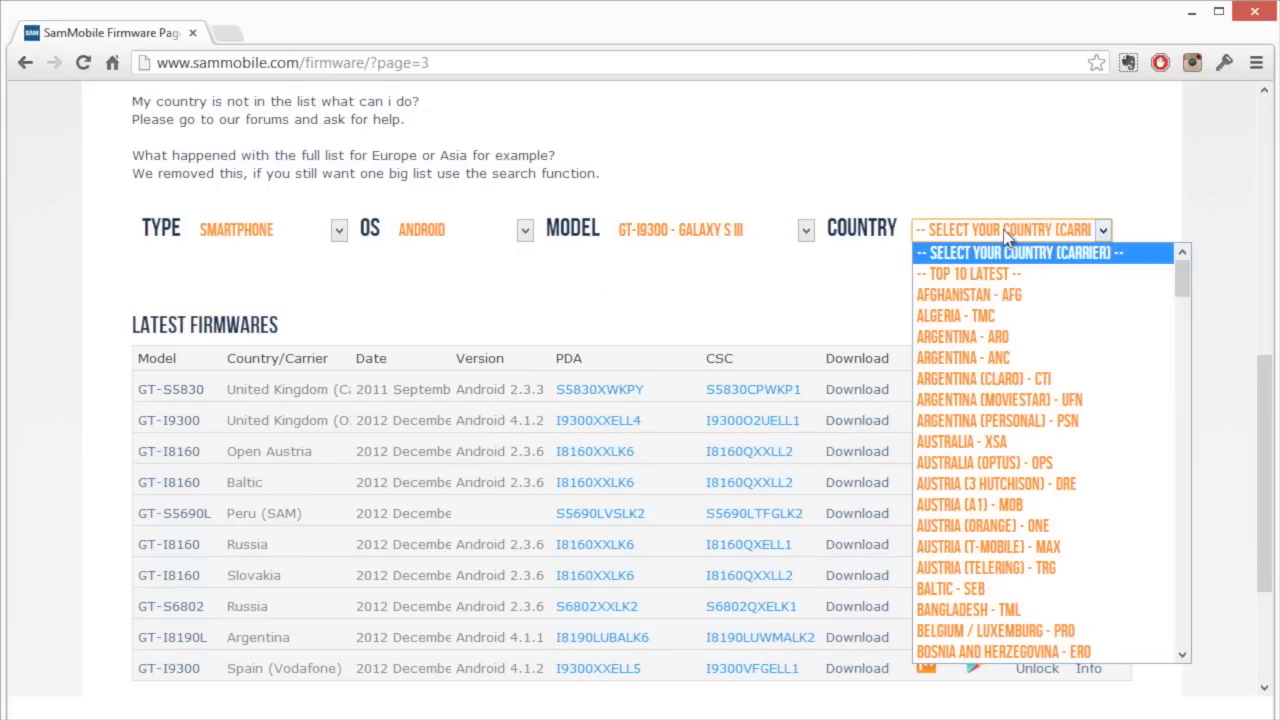
pyautogui.click(1000, 651)
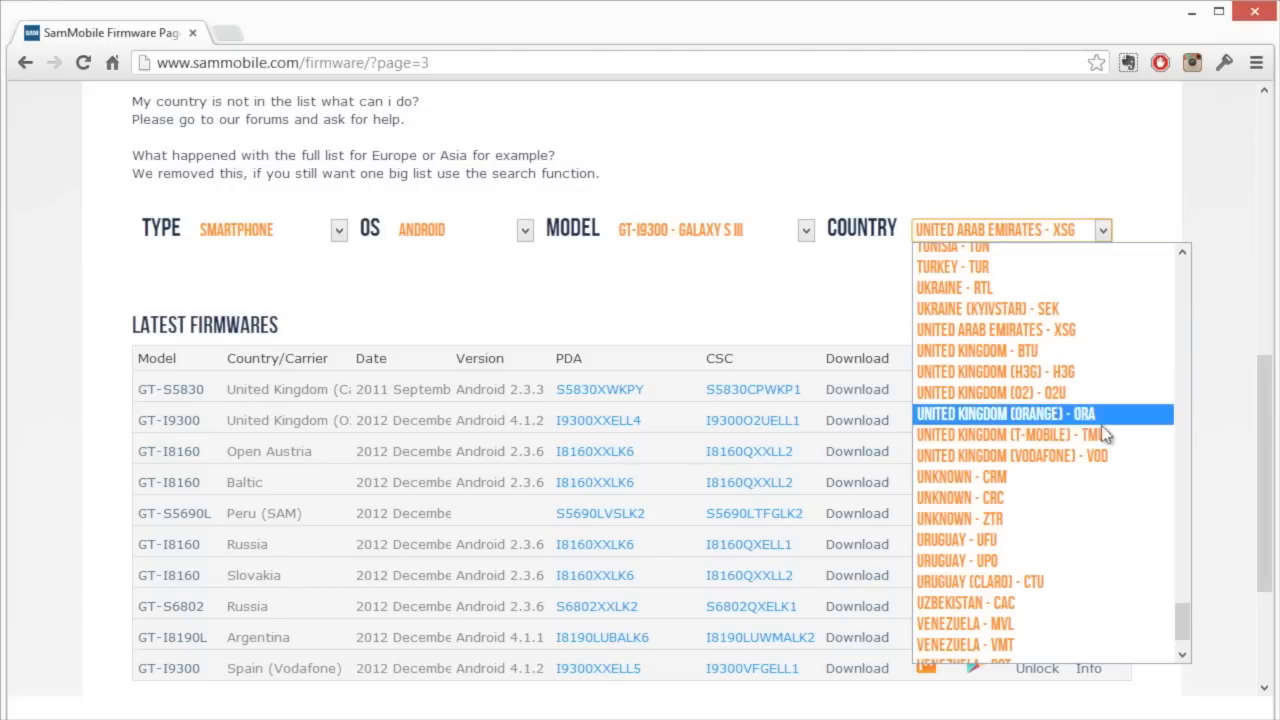
pyautogui.moveTo(1110, 456)
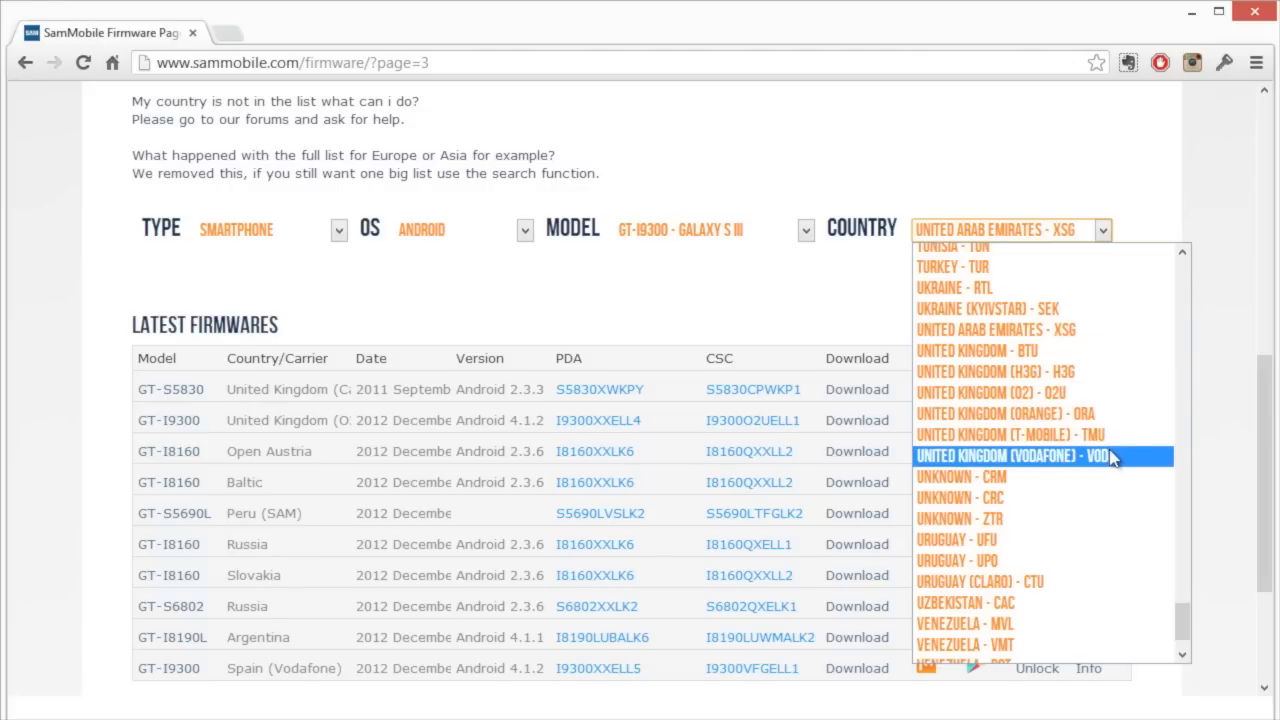
pyautogui.moveTo(1090, 371)
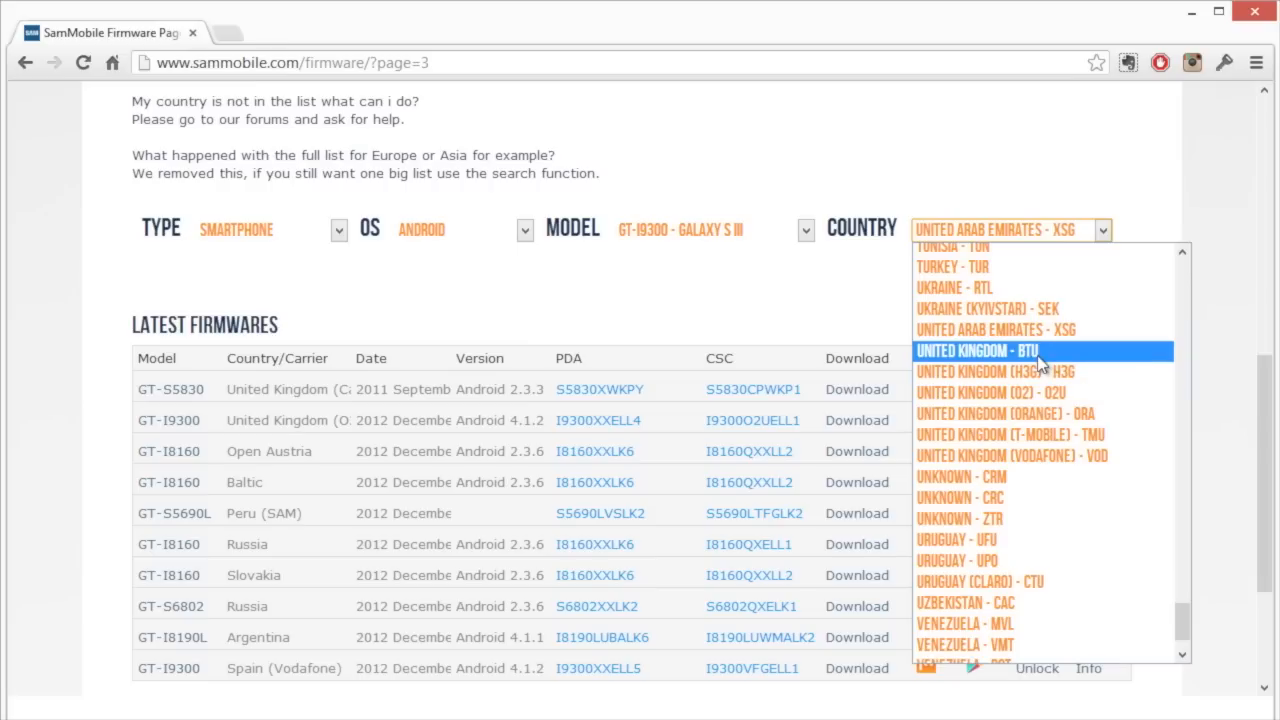
pyautogui.click(980, 350)
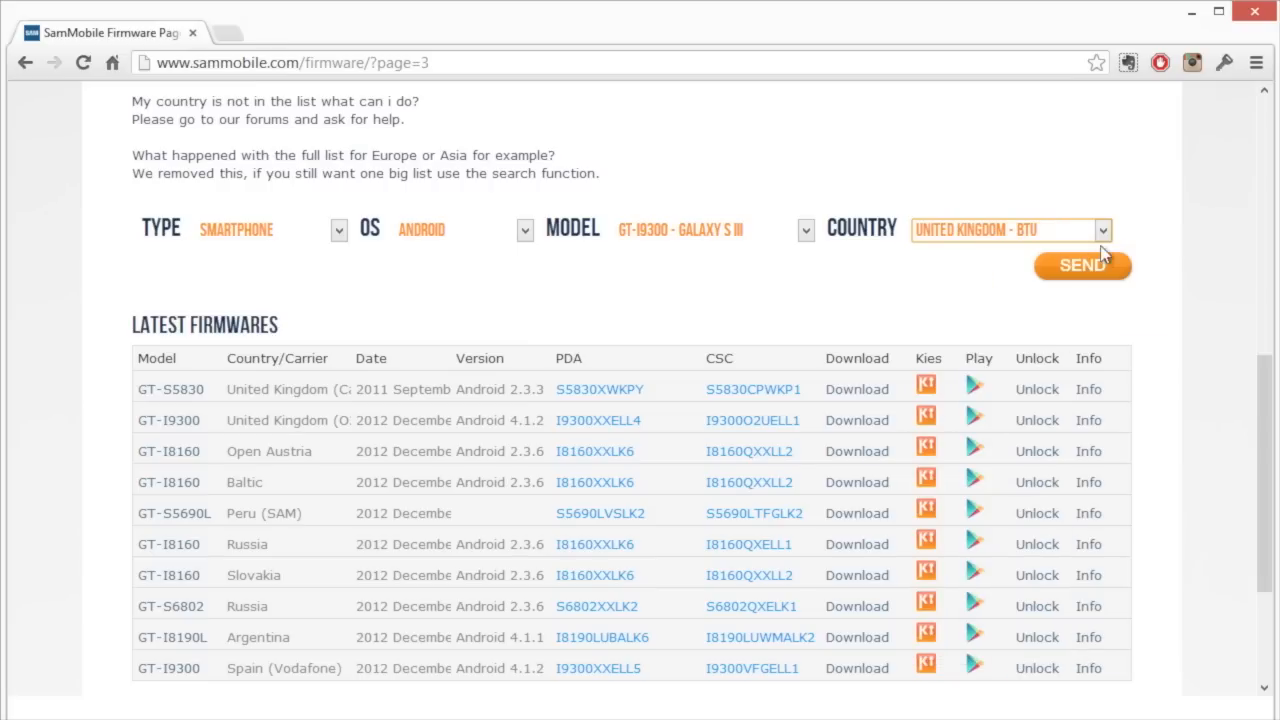
pyautogui.click(1082, 266)
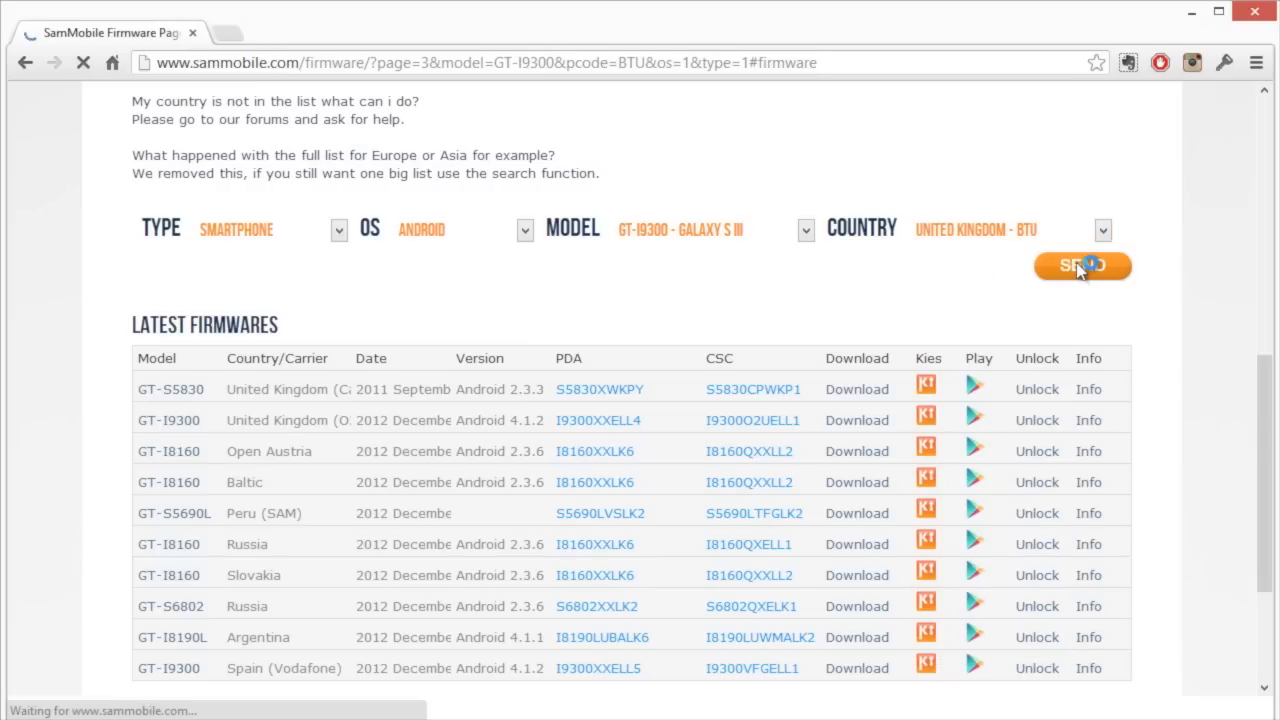
pyautogui.click(1082, 266)
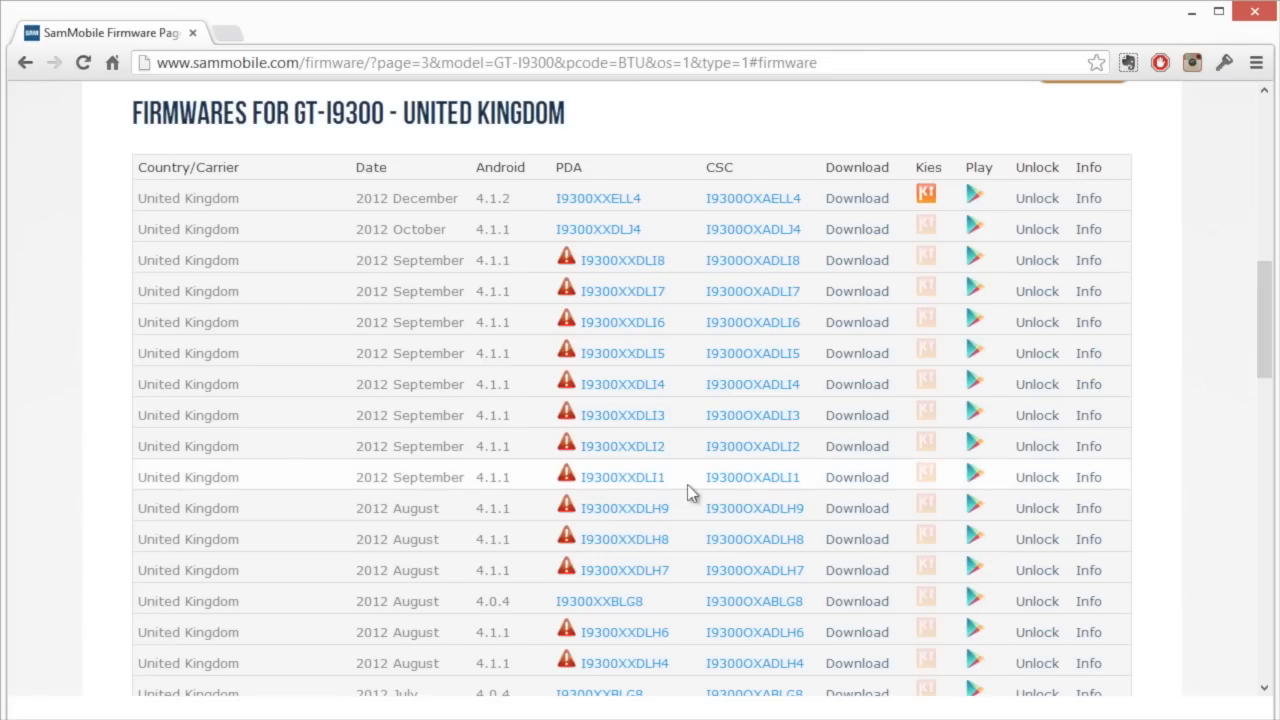
pyautogui.moveTo(856, 198)
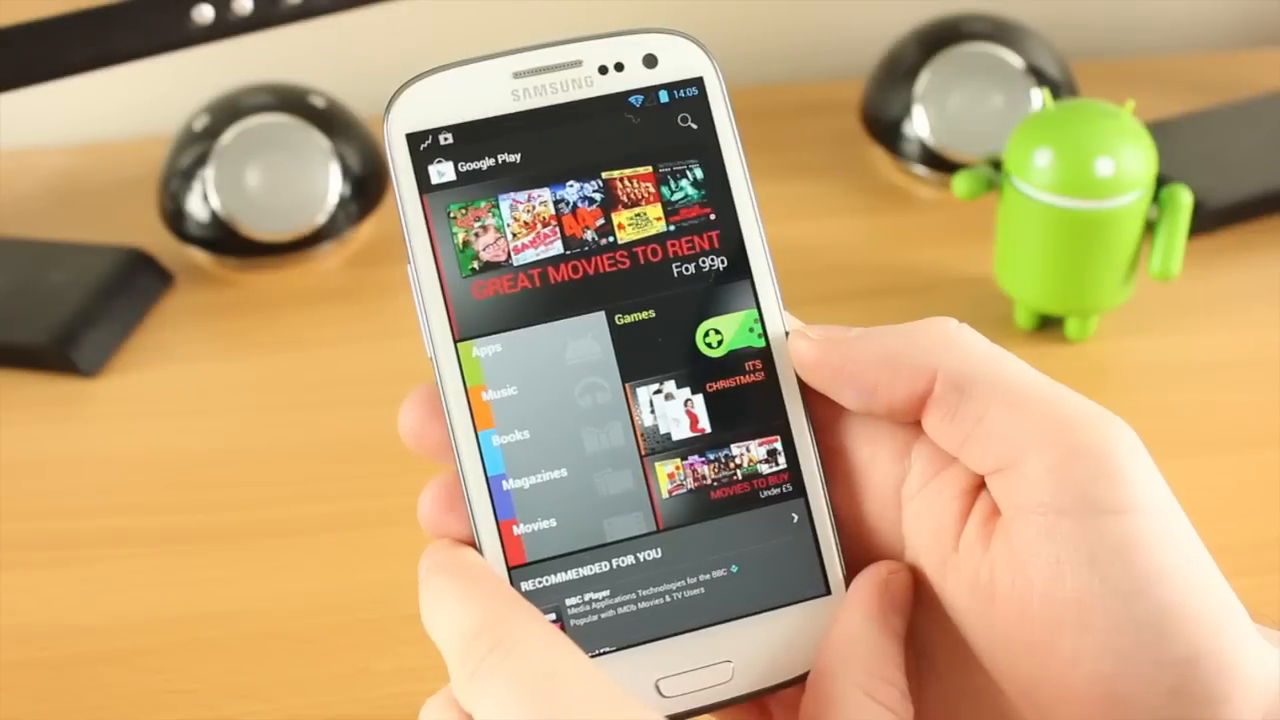
# Search the Play Store for Triangle Away, typing 'trial'
pyautogui.click(686, 122)
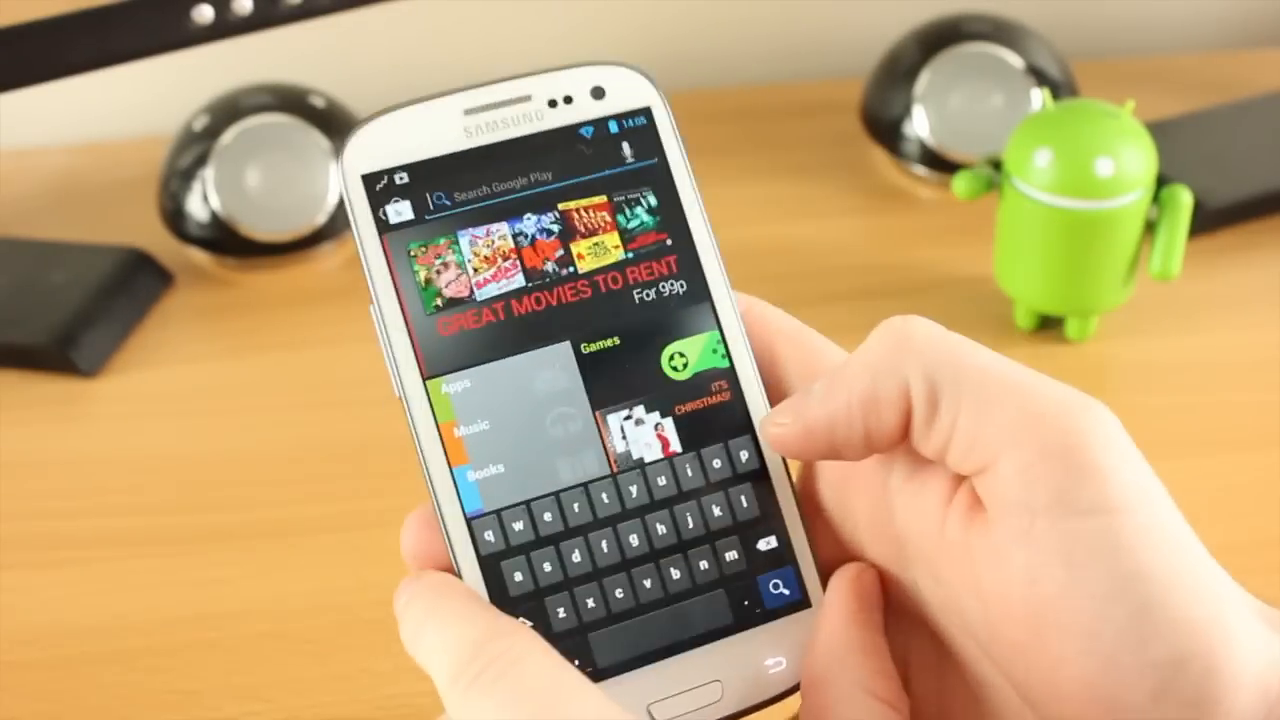
pyautogui.write('trial')
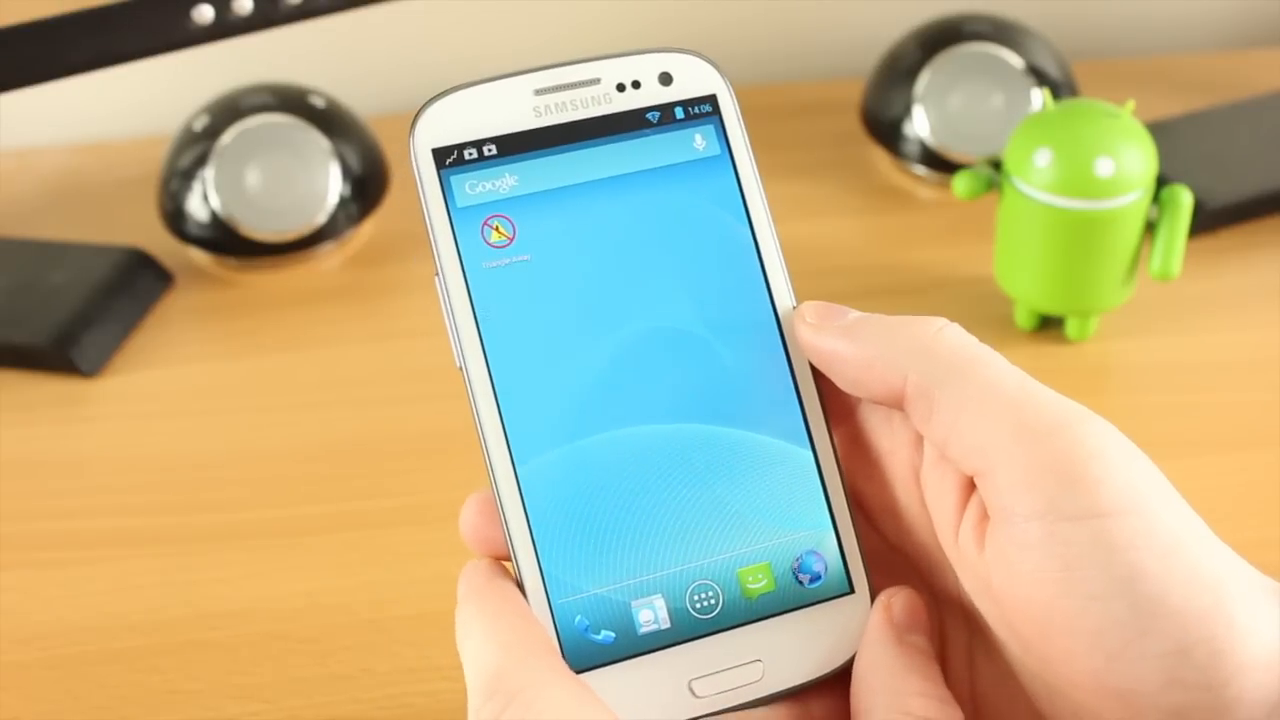
# Launch Triangle Away, accept the reset danger warning, and dismiss the confirmation
pyautogui.click(498, 234)
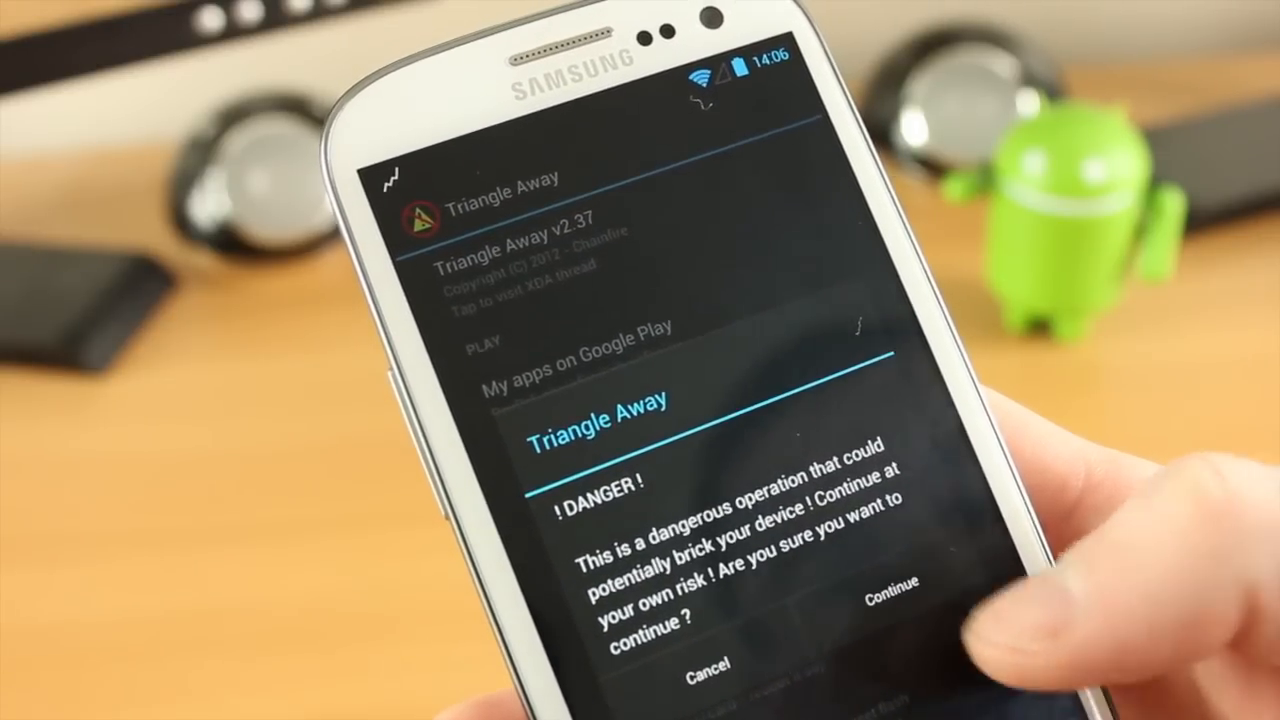
pyautogui.click(884, 590)
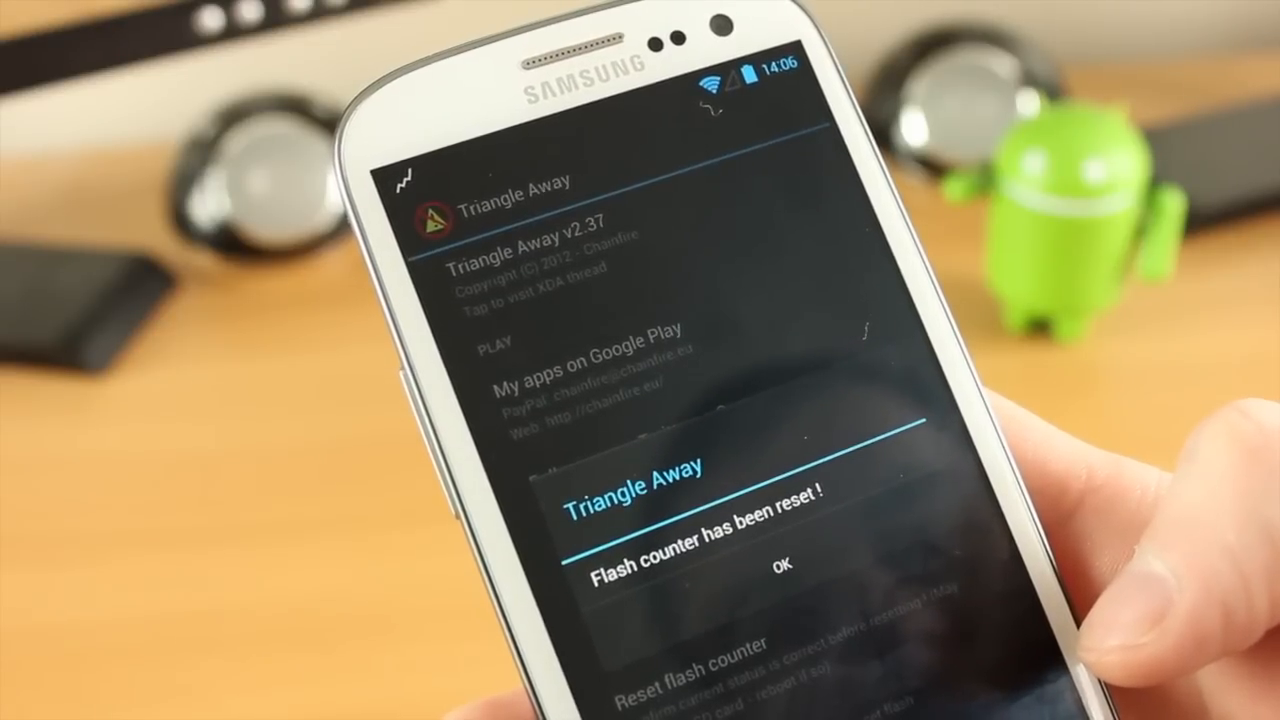
pyautogui.click(783, 562)
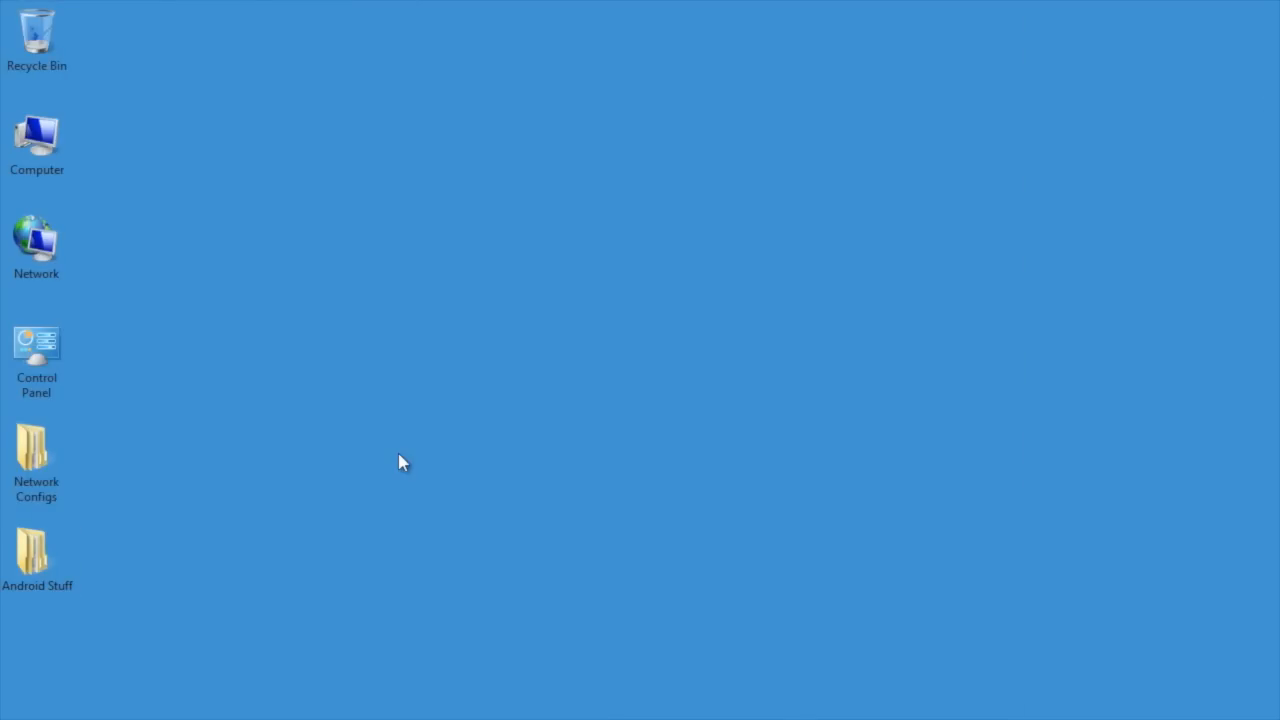
# Browse Android Stuff > Stock Roms > Galaxy S3 Unbranded into the unpacked firmware folder
pyautogui.doubleClick(36, 548)
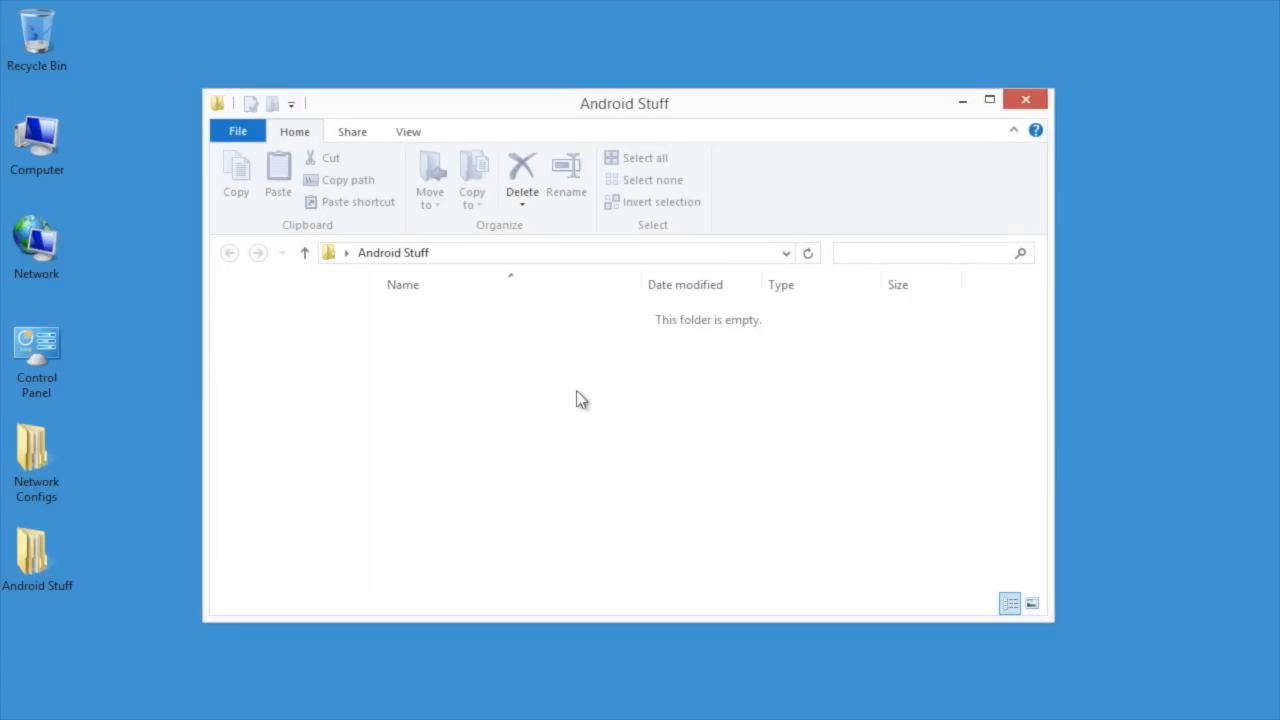
pyautogui.click(437, 356)
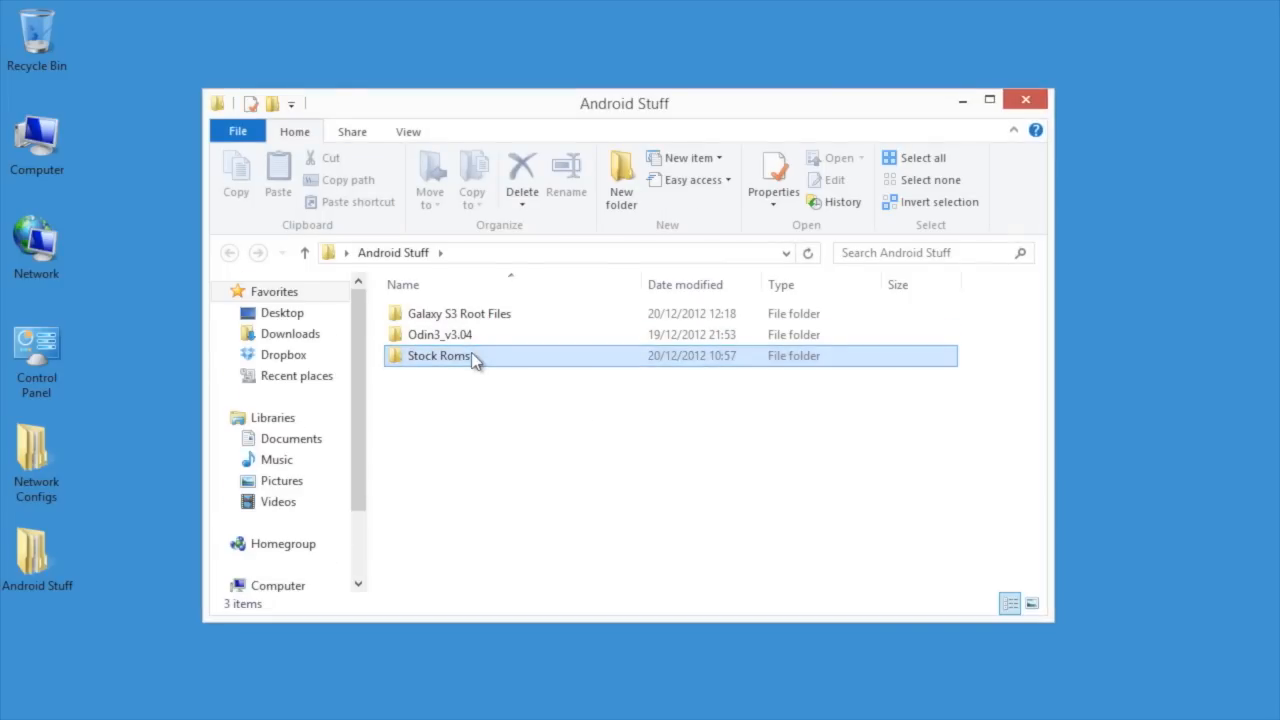
pyautogui.doubleClick(438, 355)
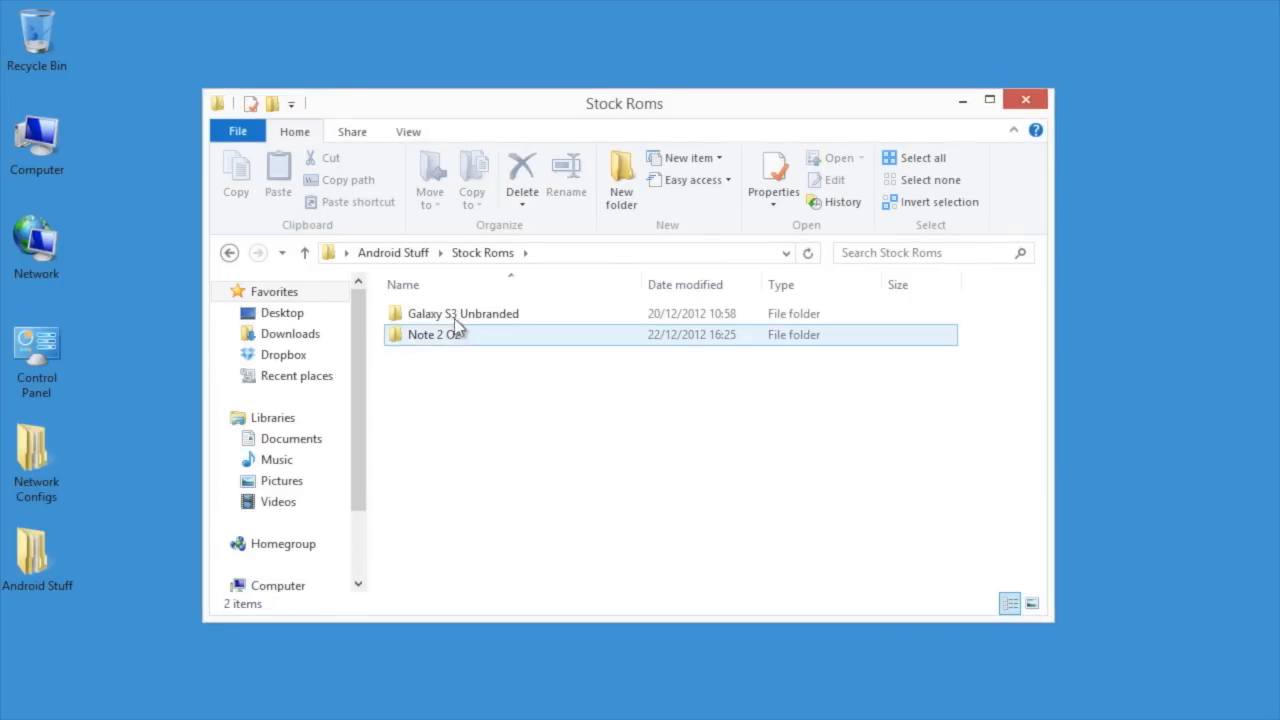
pyautogui.doubleClick(462, 313)
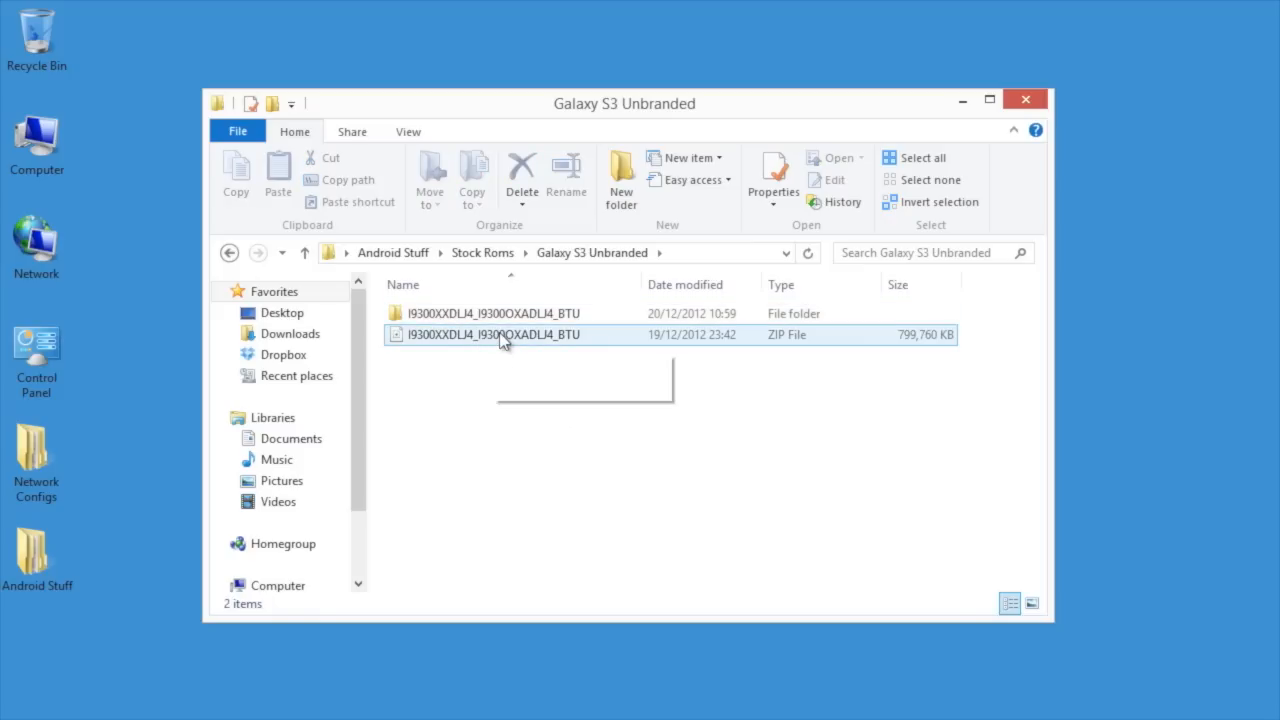
pyautogui.doubleClick(492, 313)
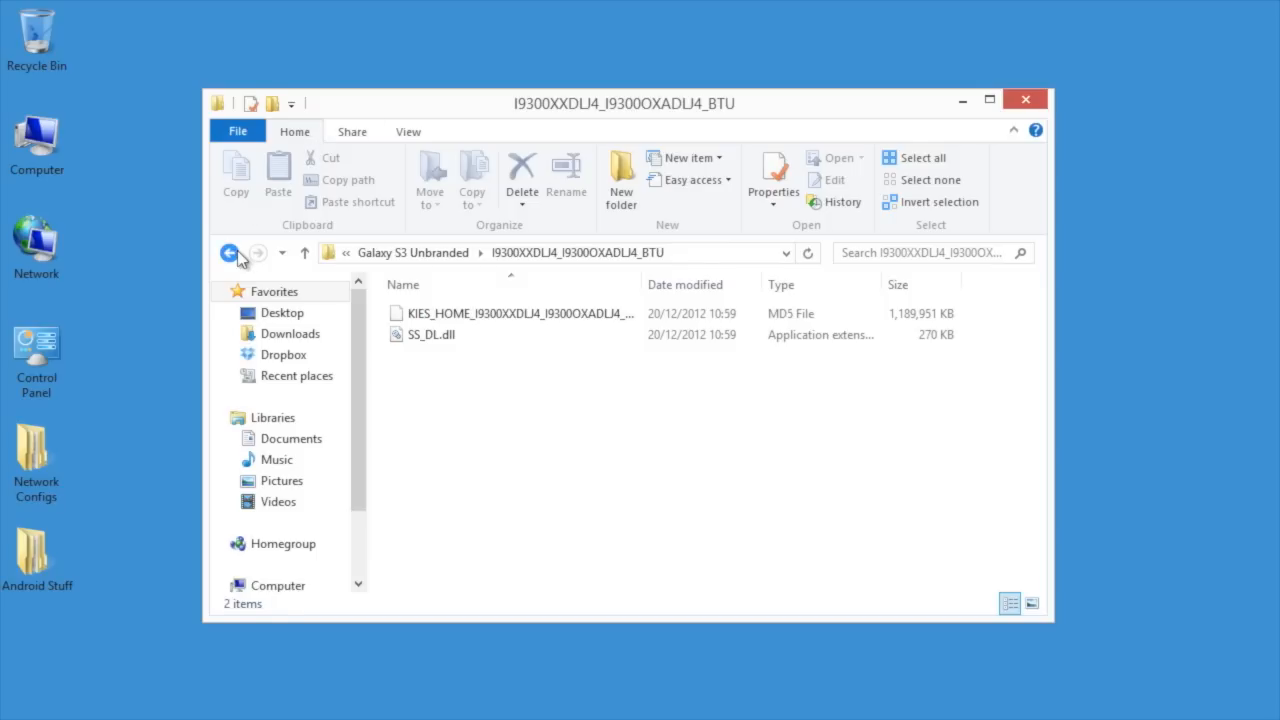
# Return to Android Stuff and open the Odin3_v3.04 folder
pyautogui.click(229, 252)
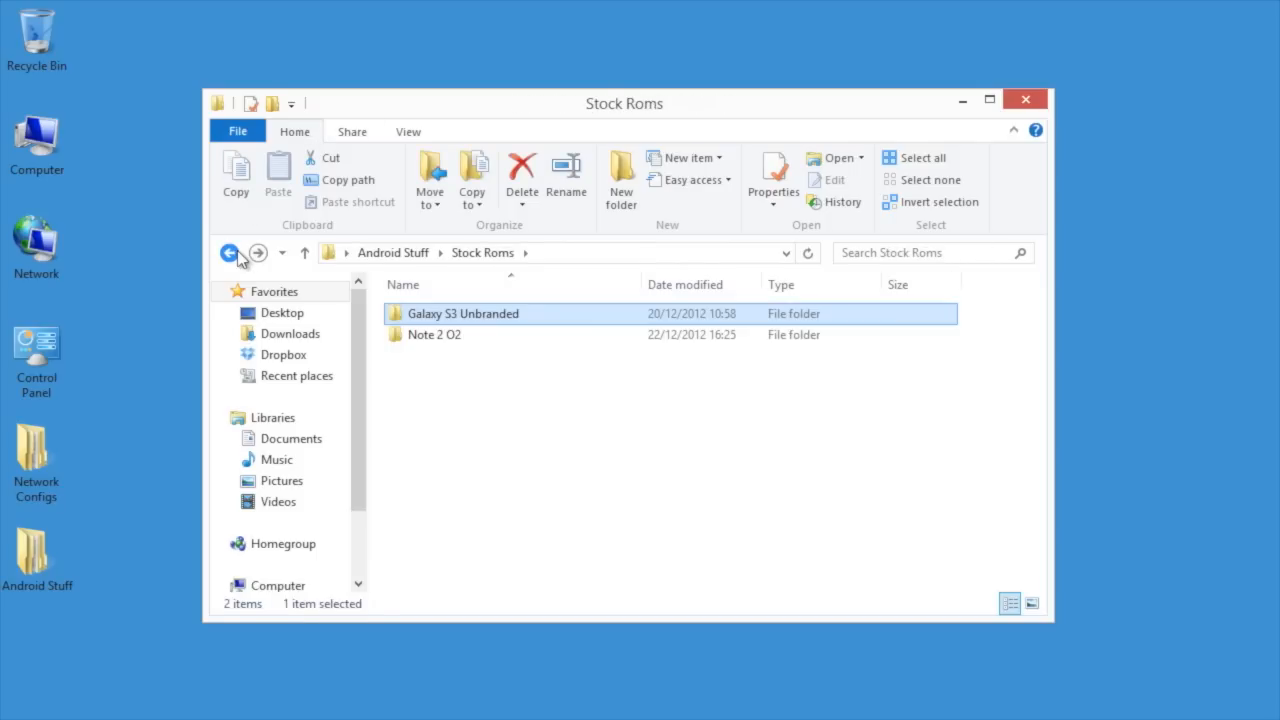
pyautogui.click(229, 252)
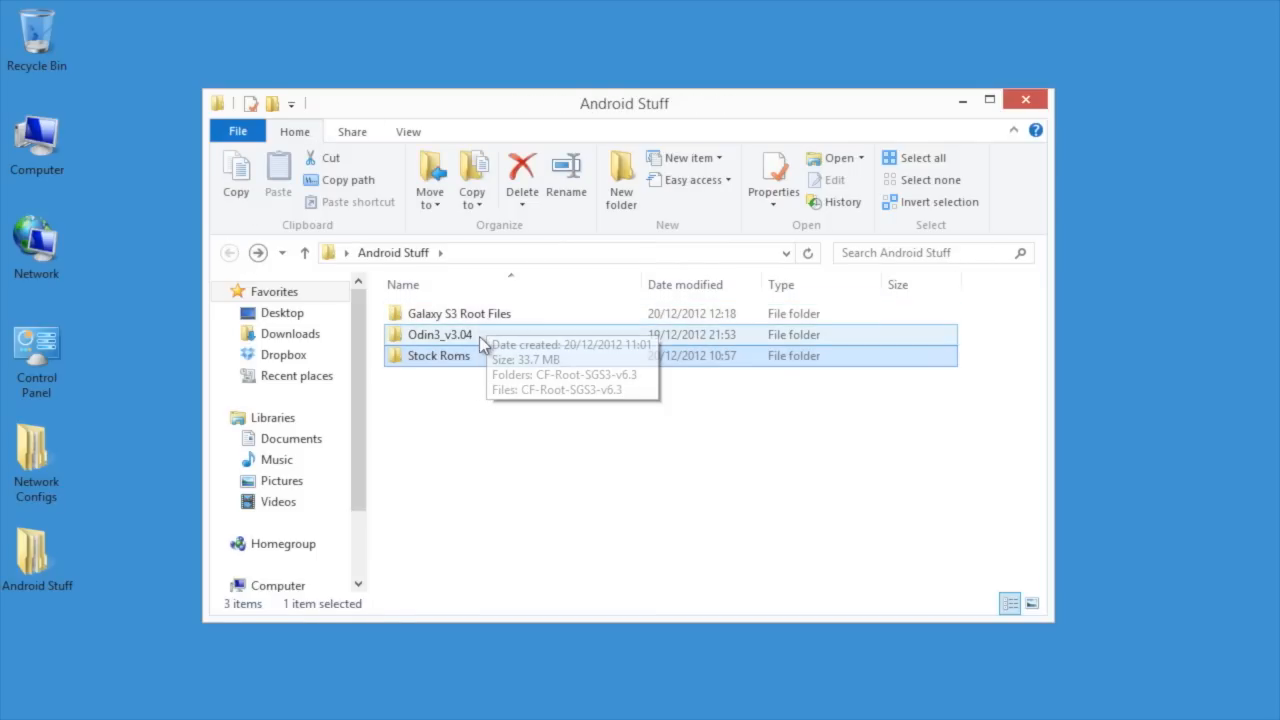
pyautogui.doubleClick(438, 334)
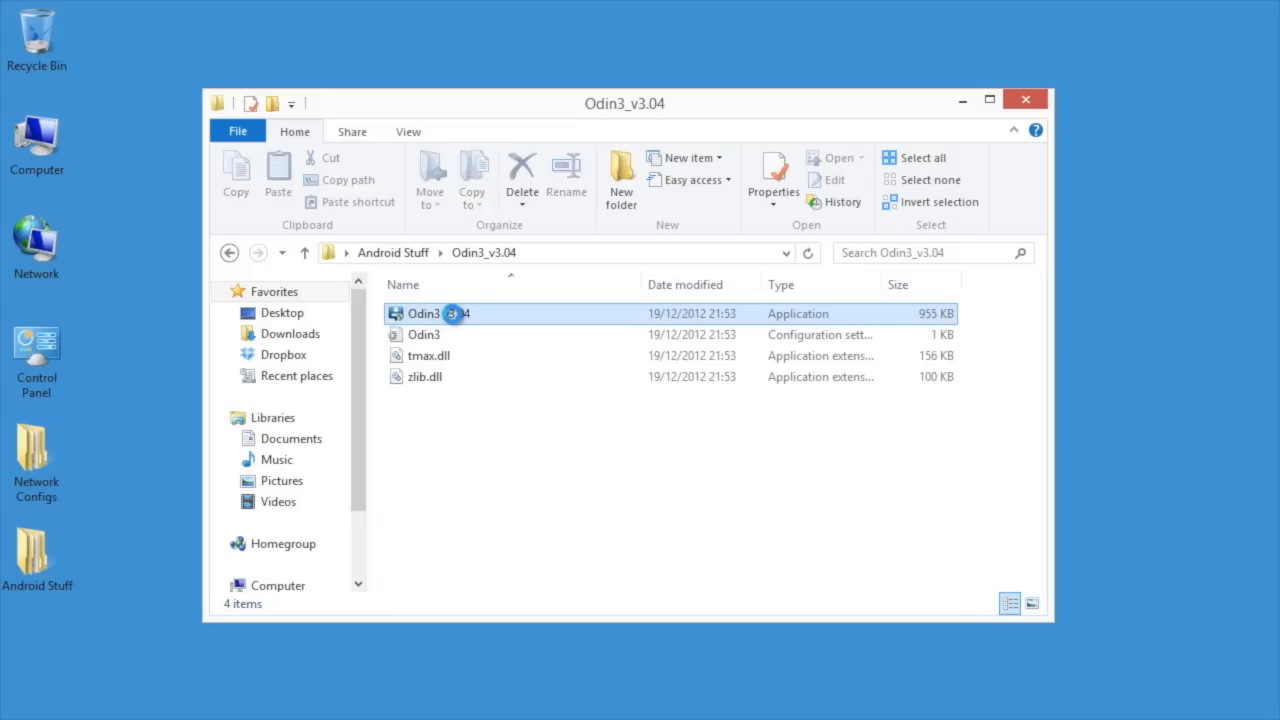
# Run Odin3 v3.04 as administrator to detect the phone on COM3
pyautogui.rightClick(423, 313)
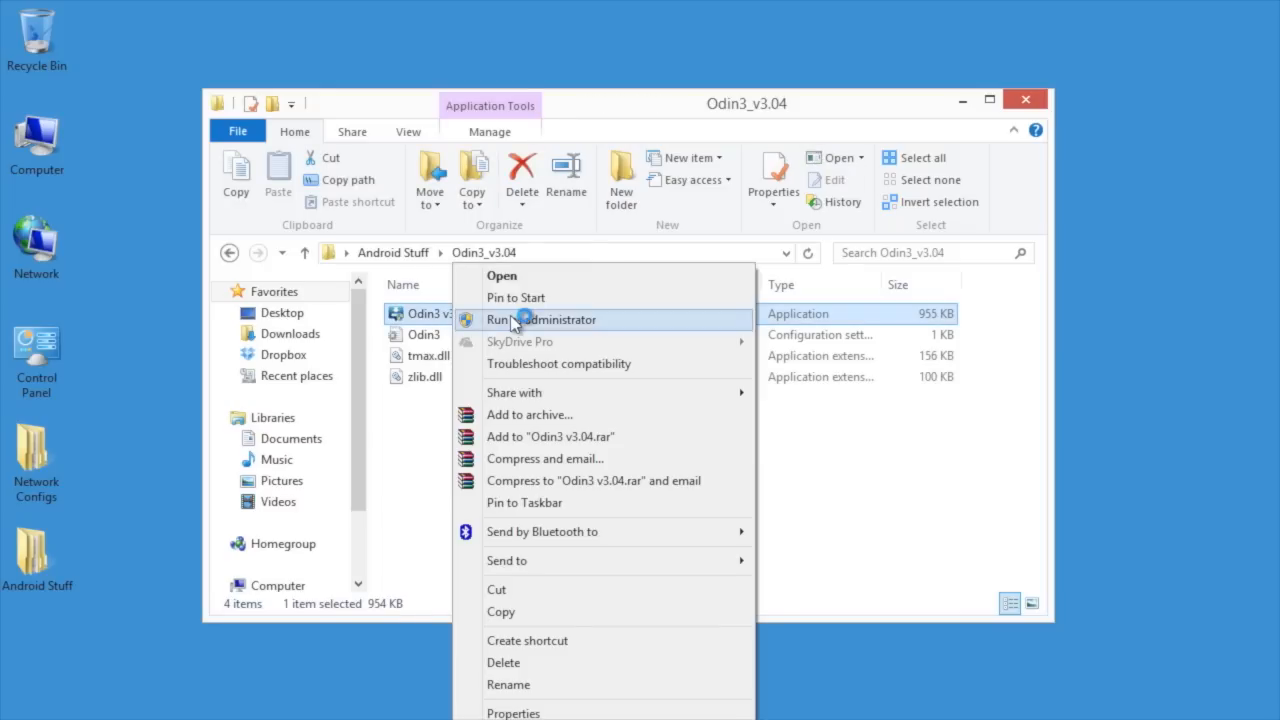
pyautogui.click(540, 319)
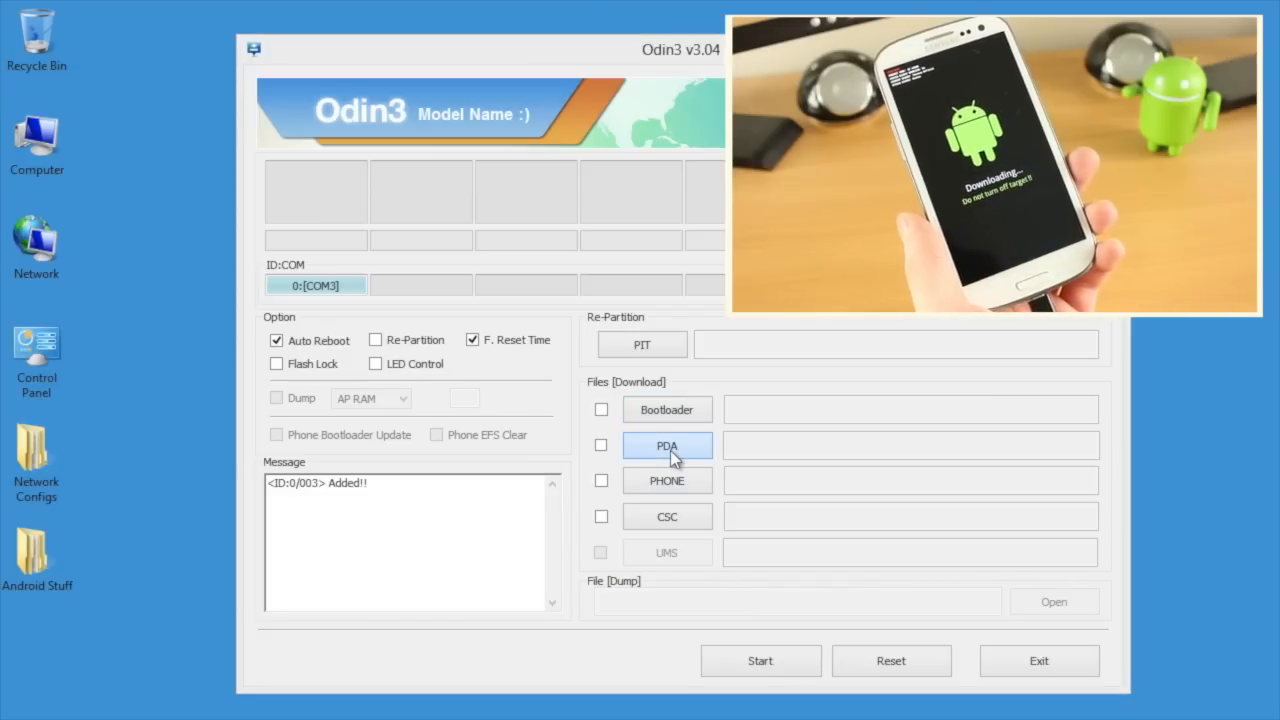
# Load the .tar.md5 from Stock Roms > Galaxy S3 Unbranded's firmware folder into PDA
pyautogui.click(666, 445)
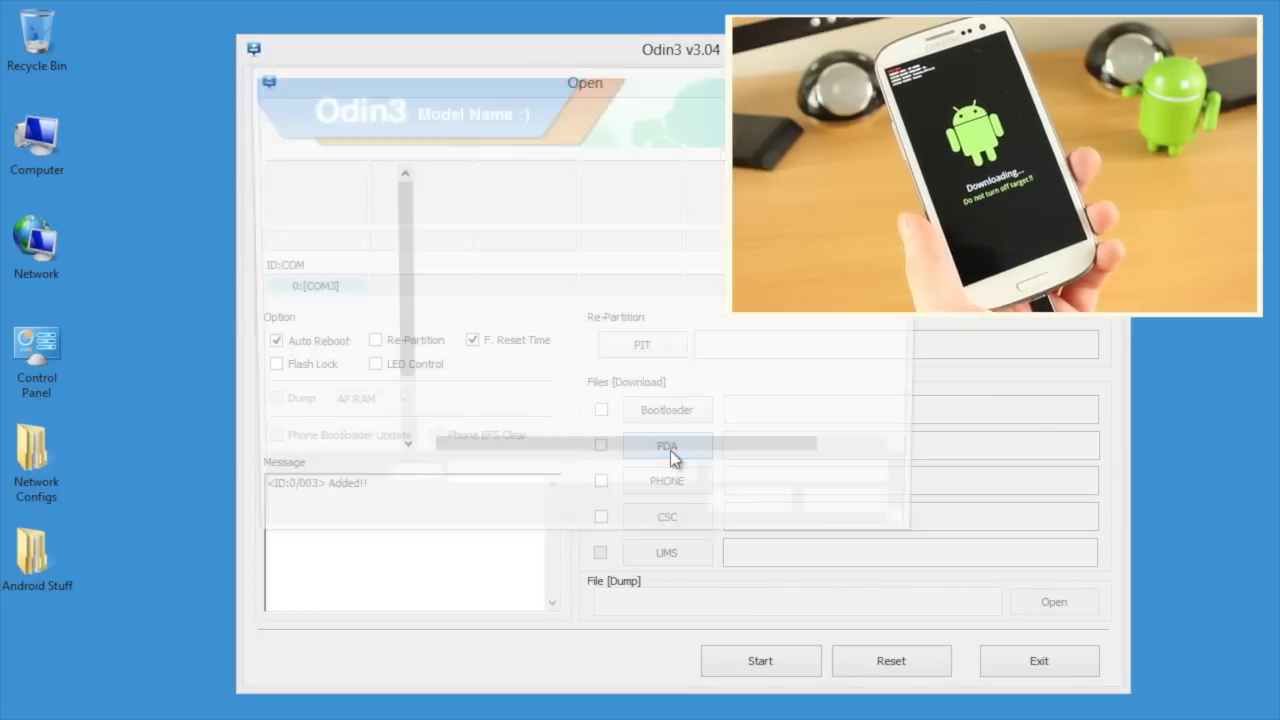
pyautogui.click(666, 446)
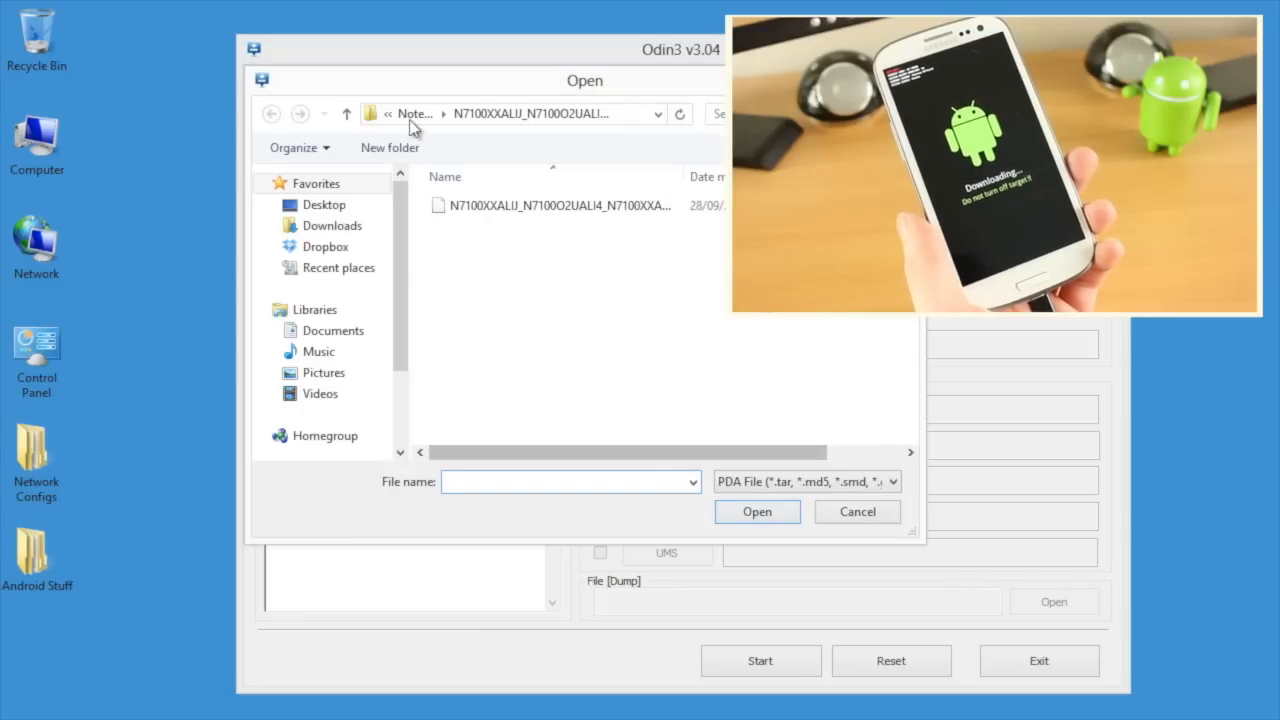
pyautogui.click(347, 113)
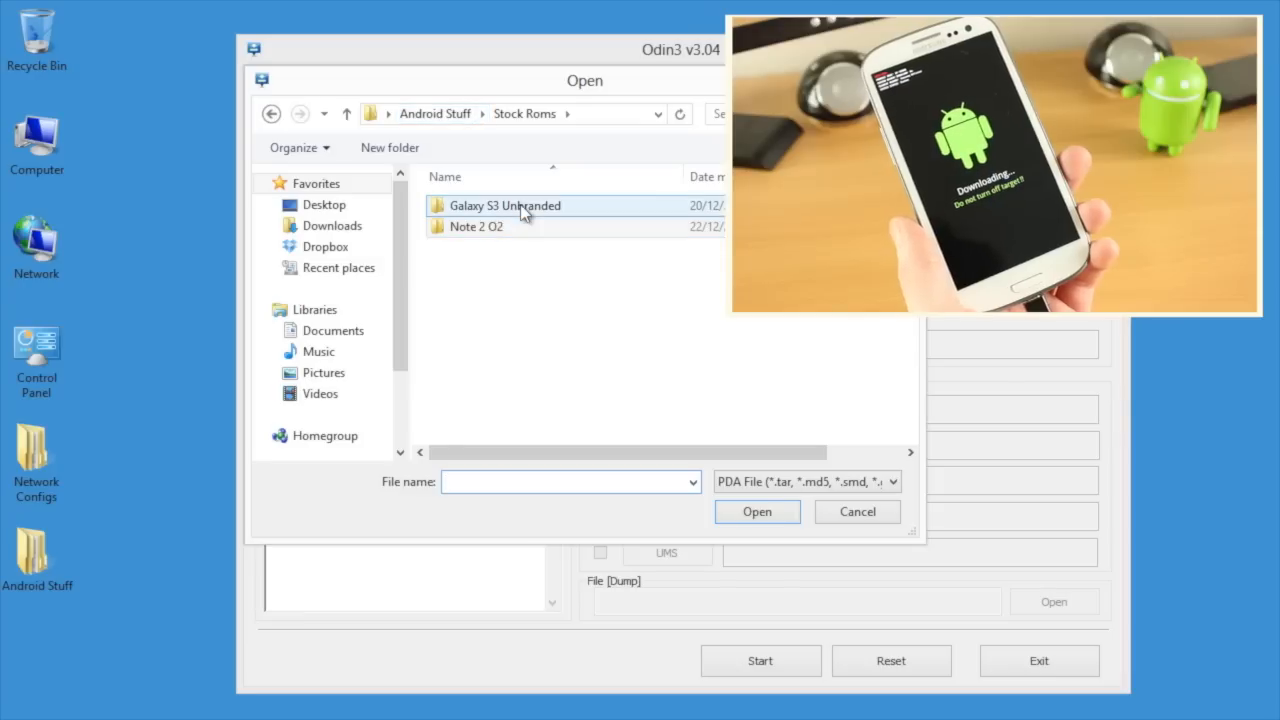
pyautogui.doubleClick(504, 205)
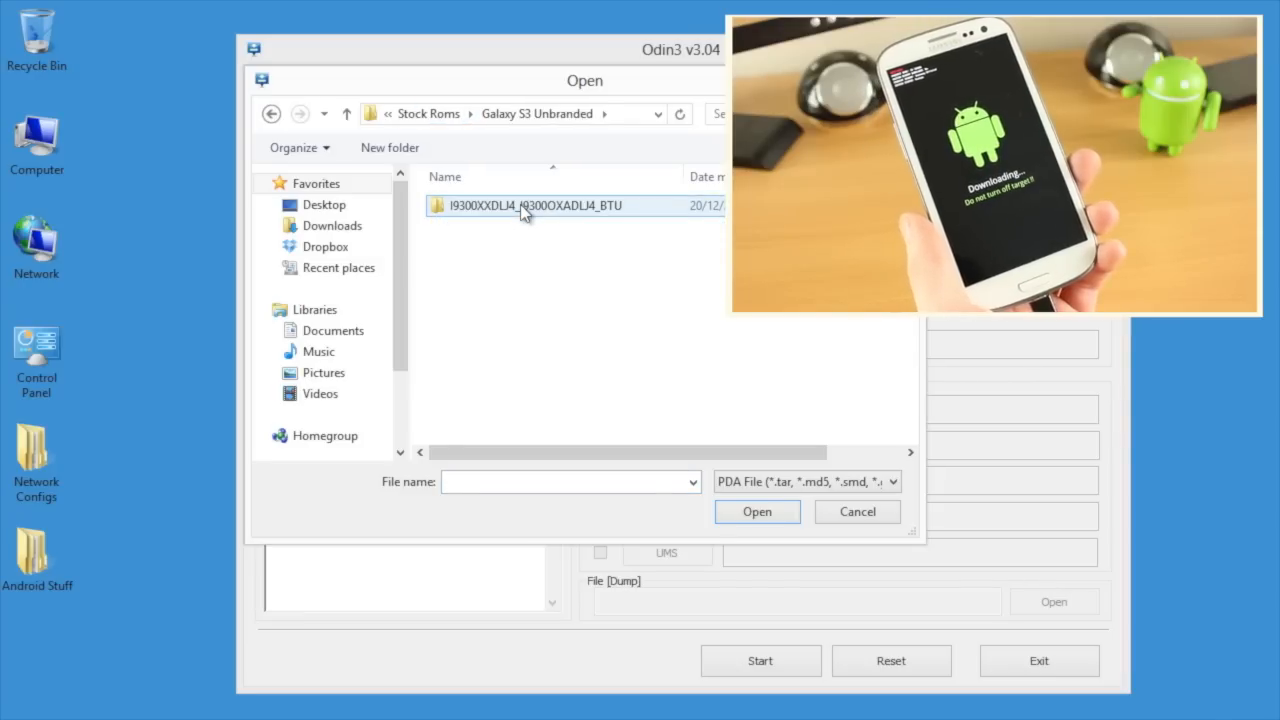
pyautogui.doubleClick(520, 205)
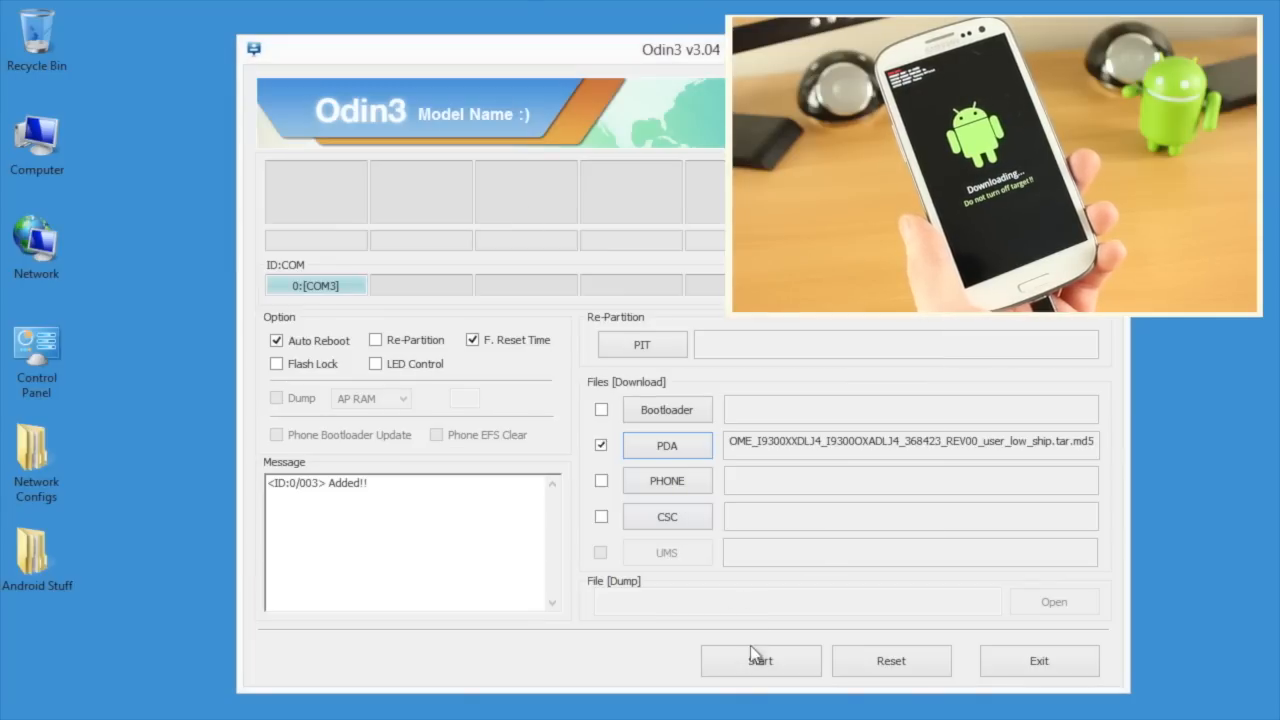
# Start flashing I9300XXDLJ4 in Odin and wait for PASS and reboot
pyautogui.click(760, 660)
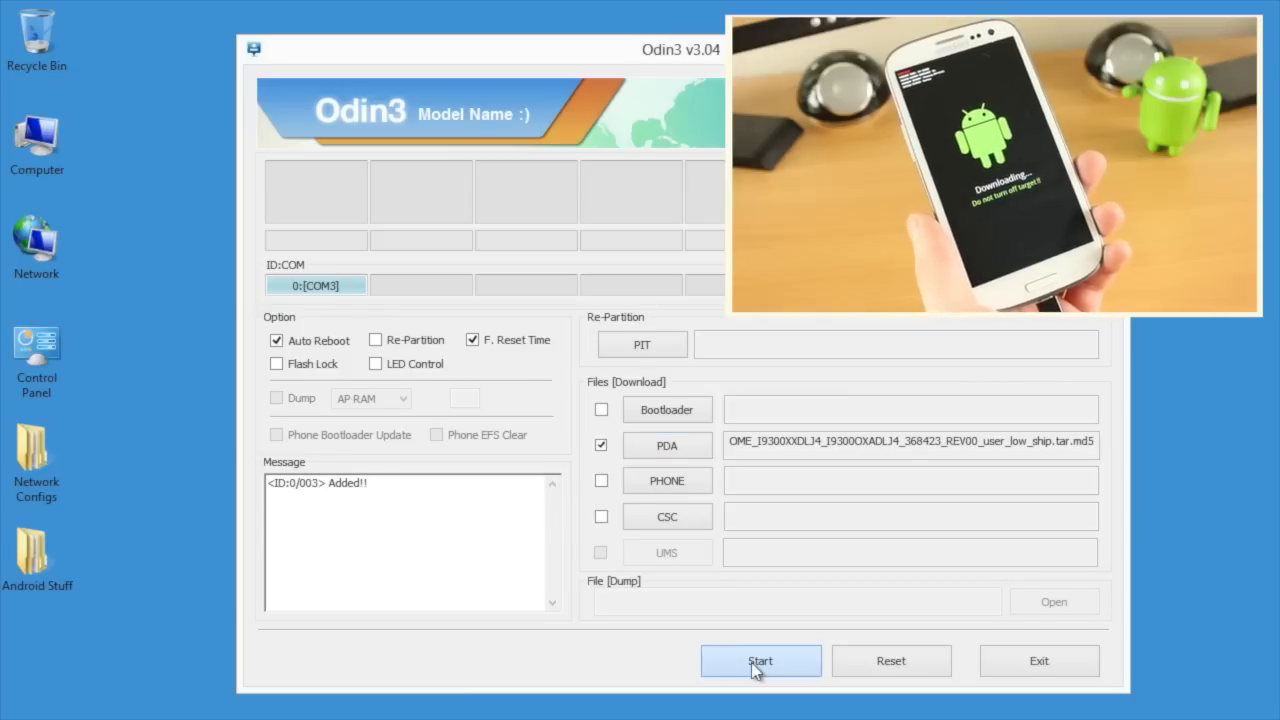
pyautogui.click(760, 661)
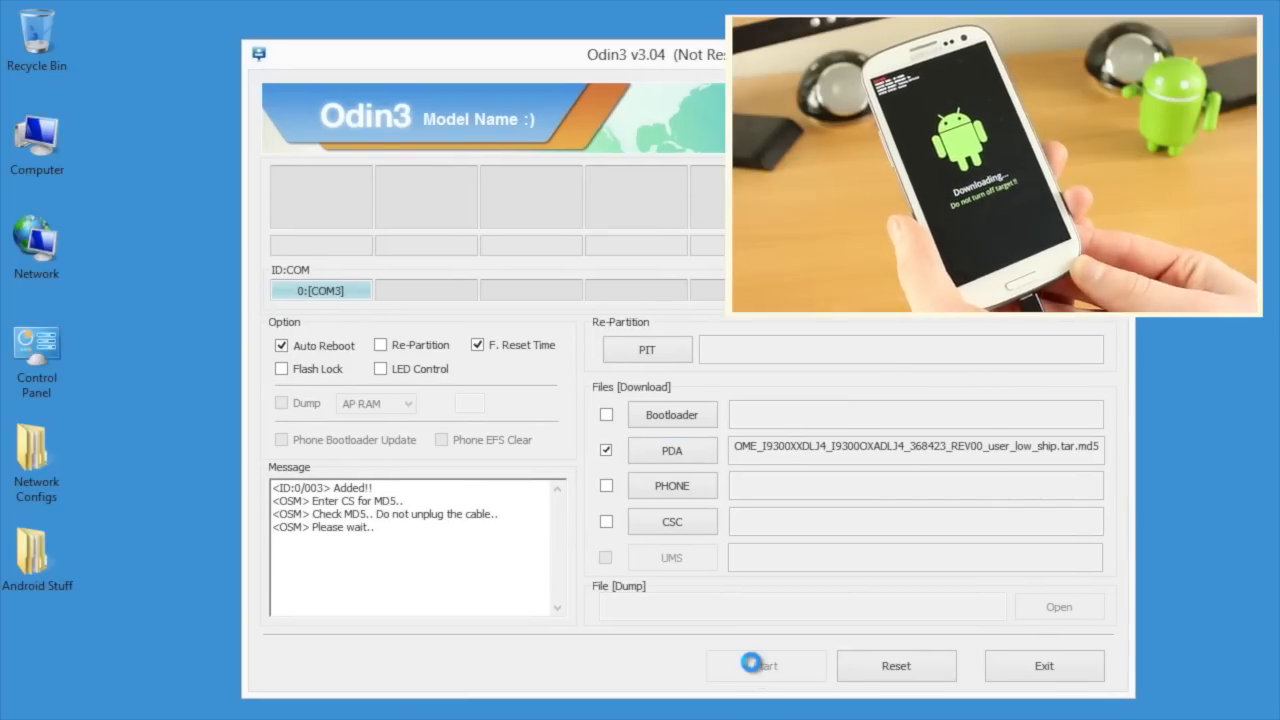
pyautogui.click(765, 664)
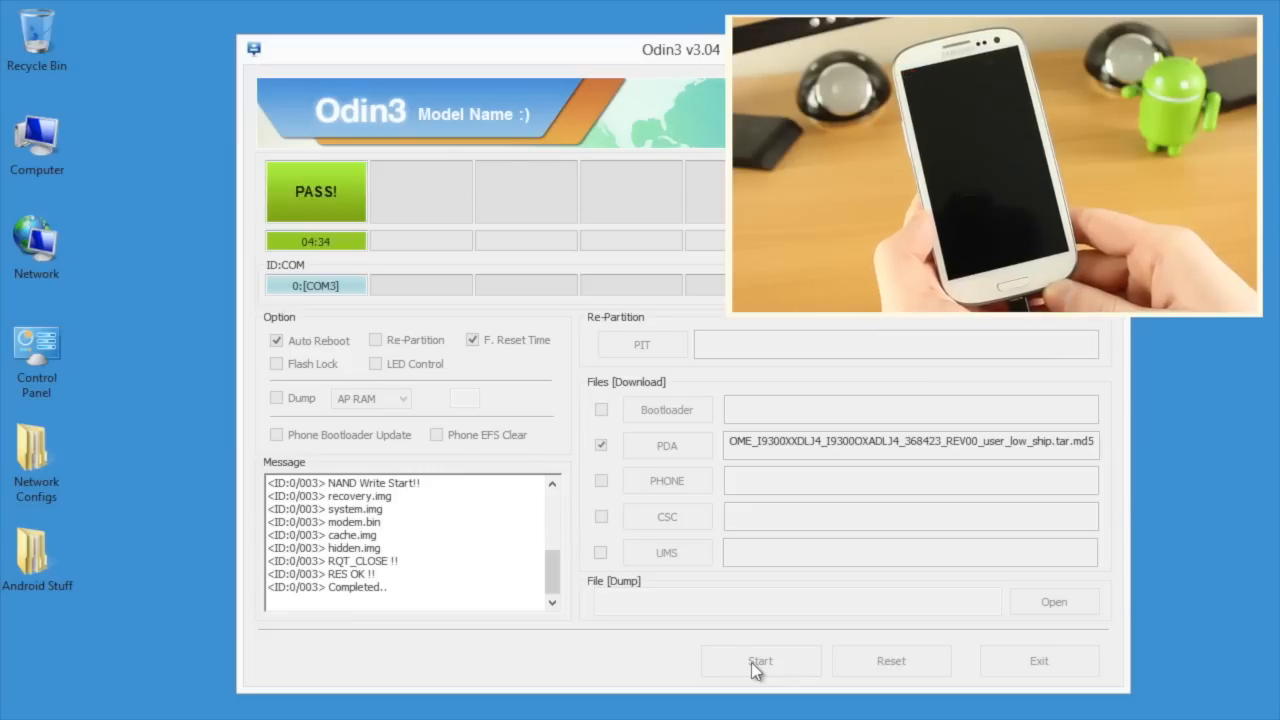
pyautogui.click(760, 660)
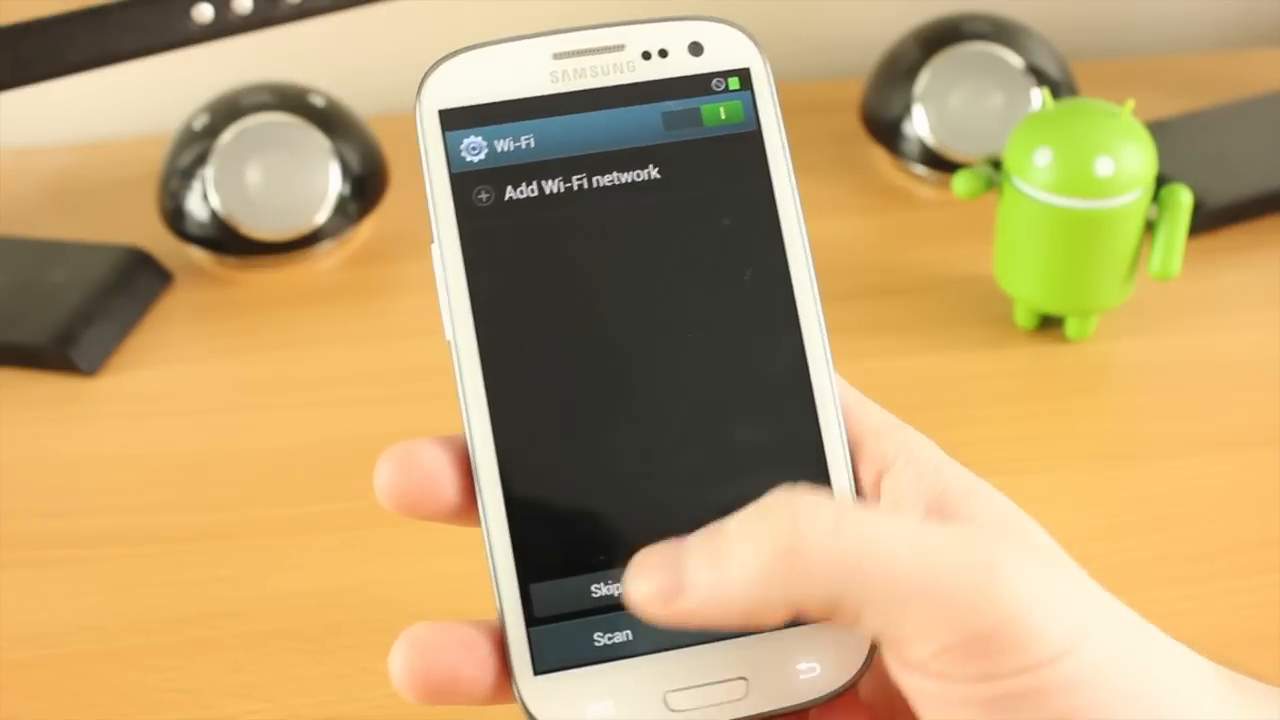
# Skip Wi-Fi, accept date and time, dismiss both tips, and open the apps list
pyautogui.click(607, 590)
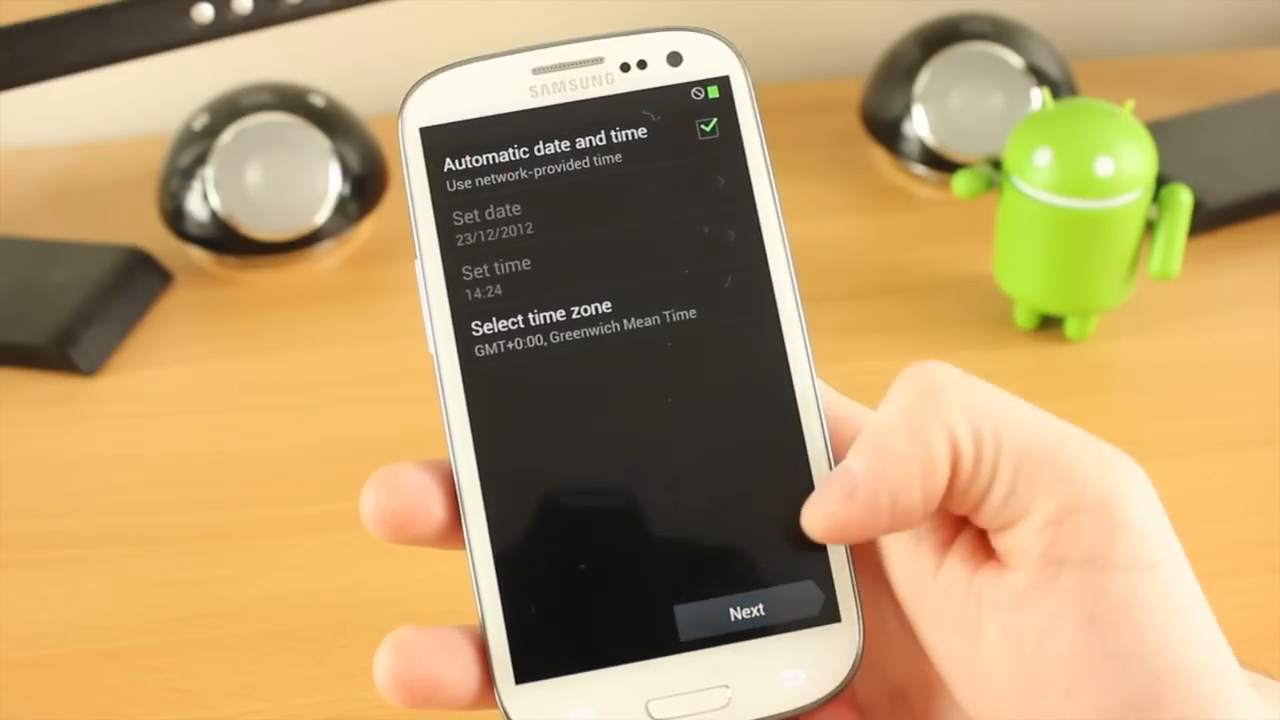
pyautogui.click(745, 608)
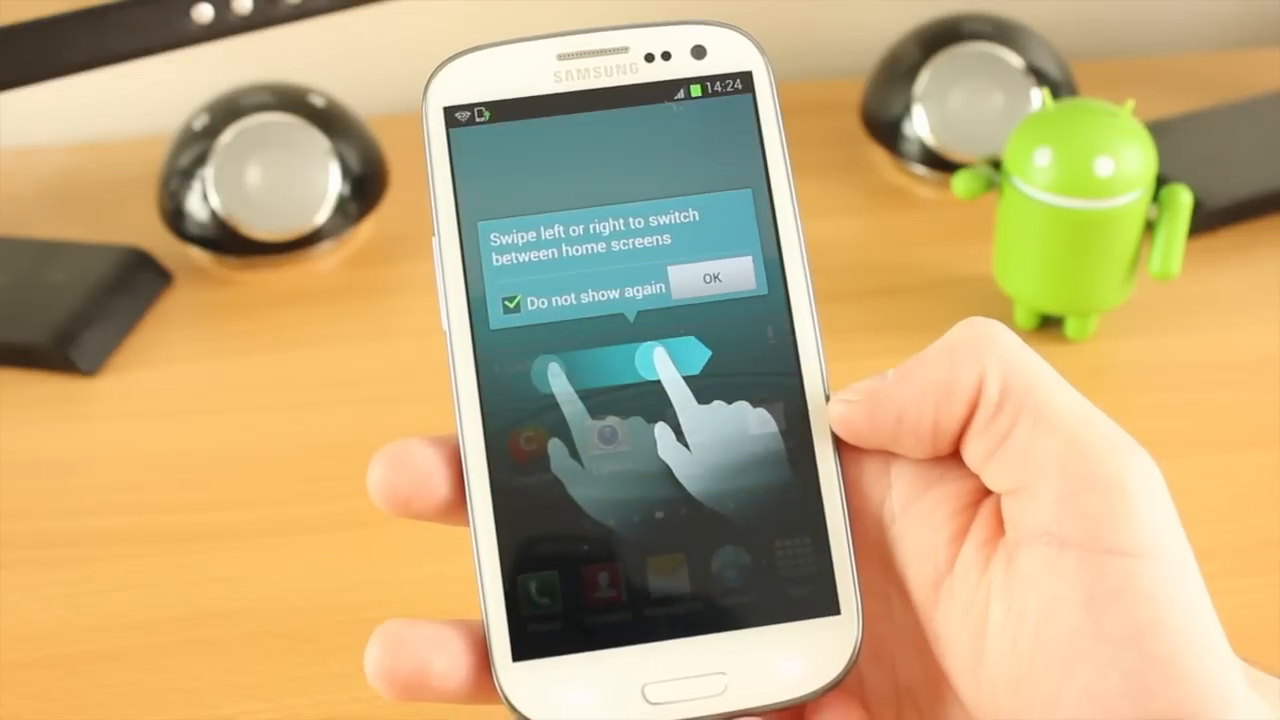
pyautogui.click(712, 275)
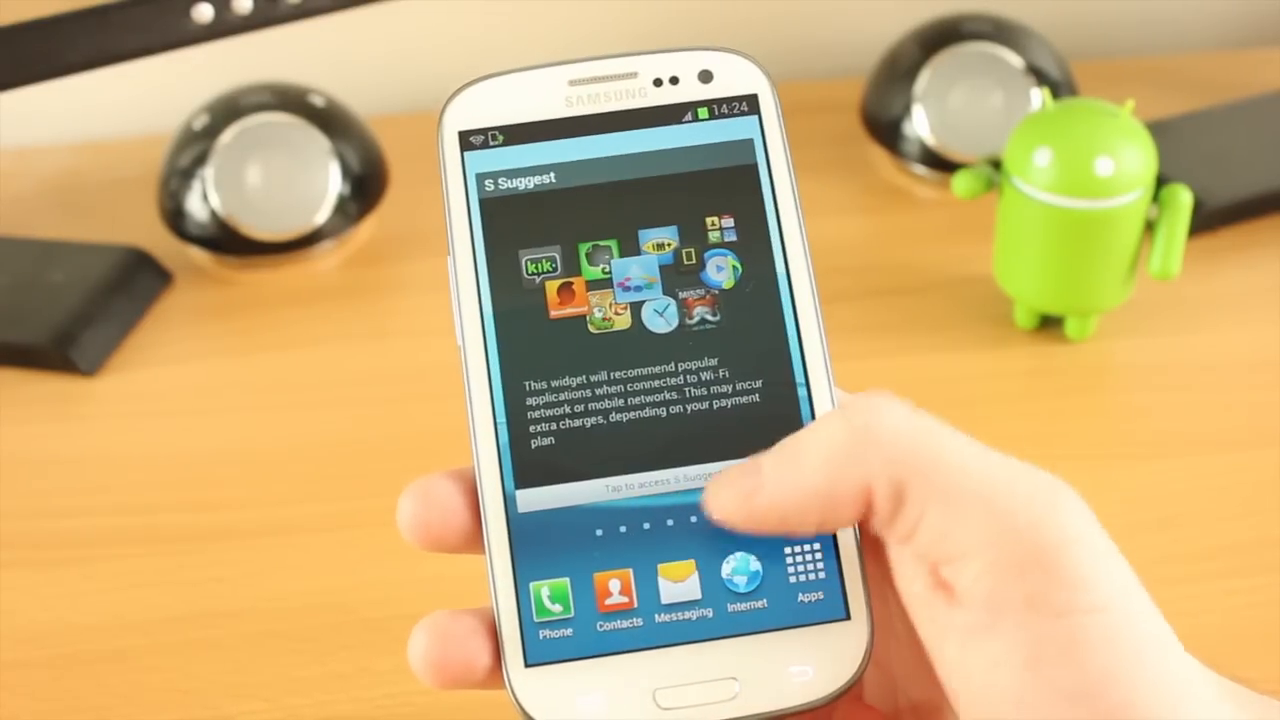
pyautogui.click(810, 585)
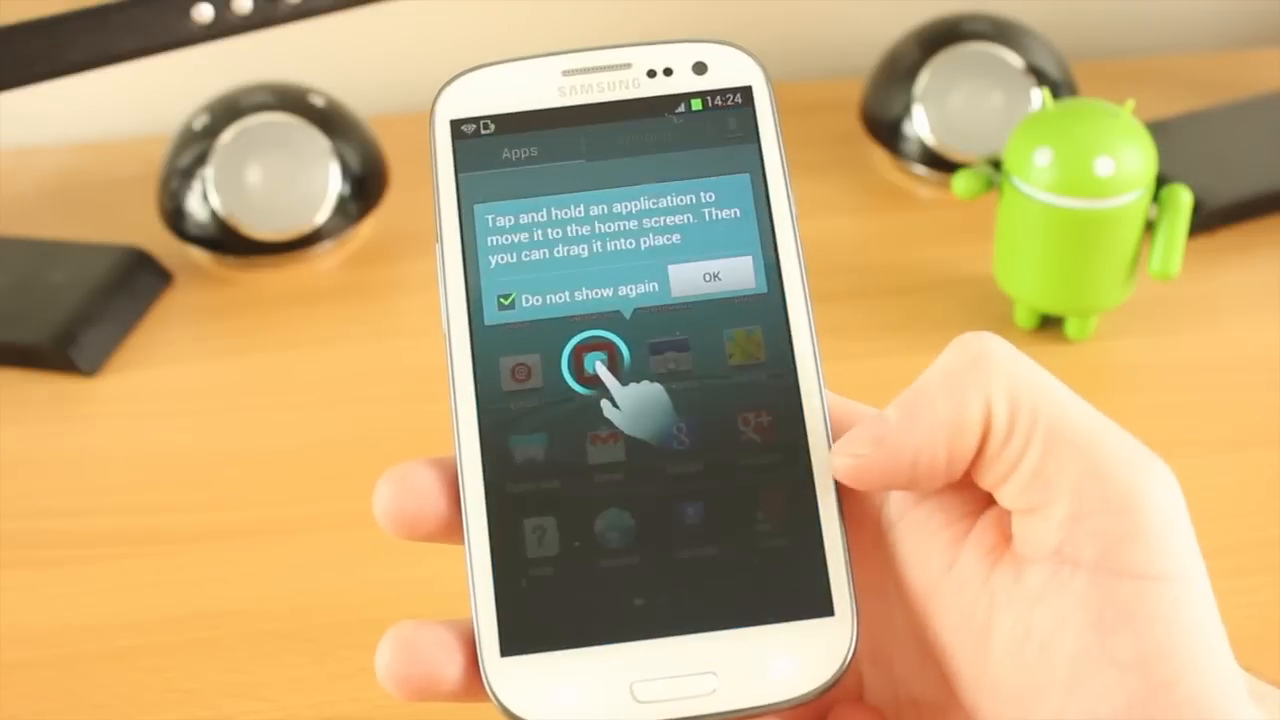
pyautogui.click(710, 277)
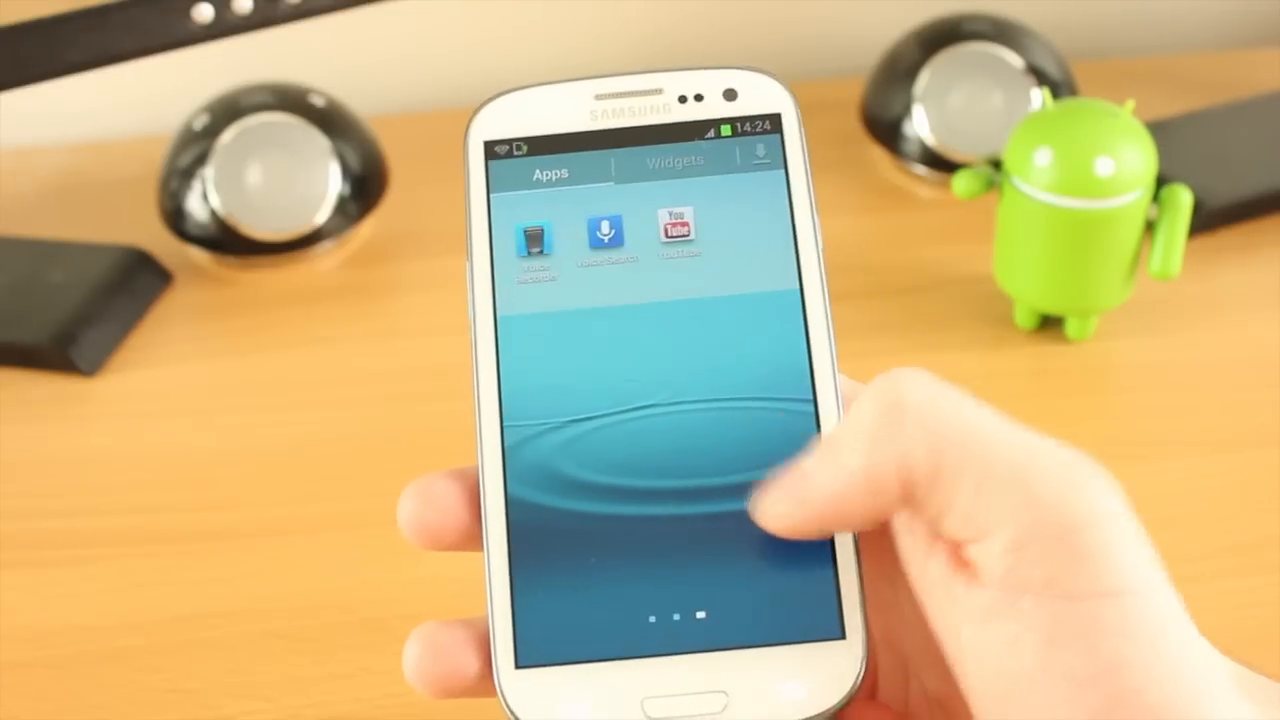